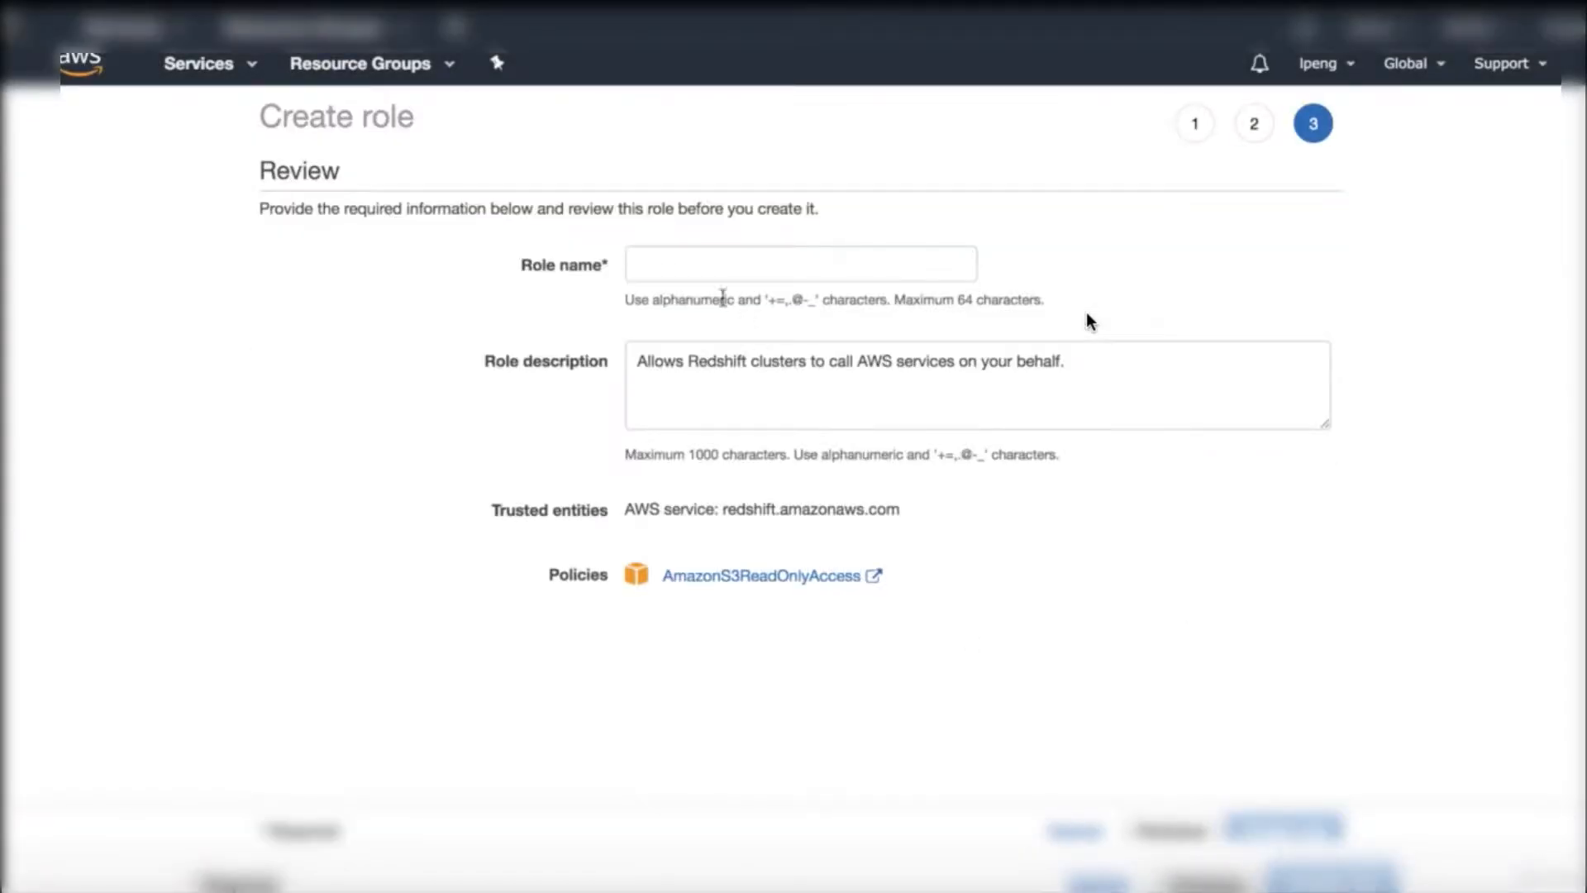
Step: Create IAM role myredshift, then launch Redshift cluster mycluster through node configuration
text(myredshift)
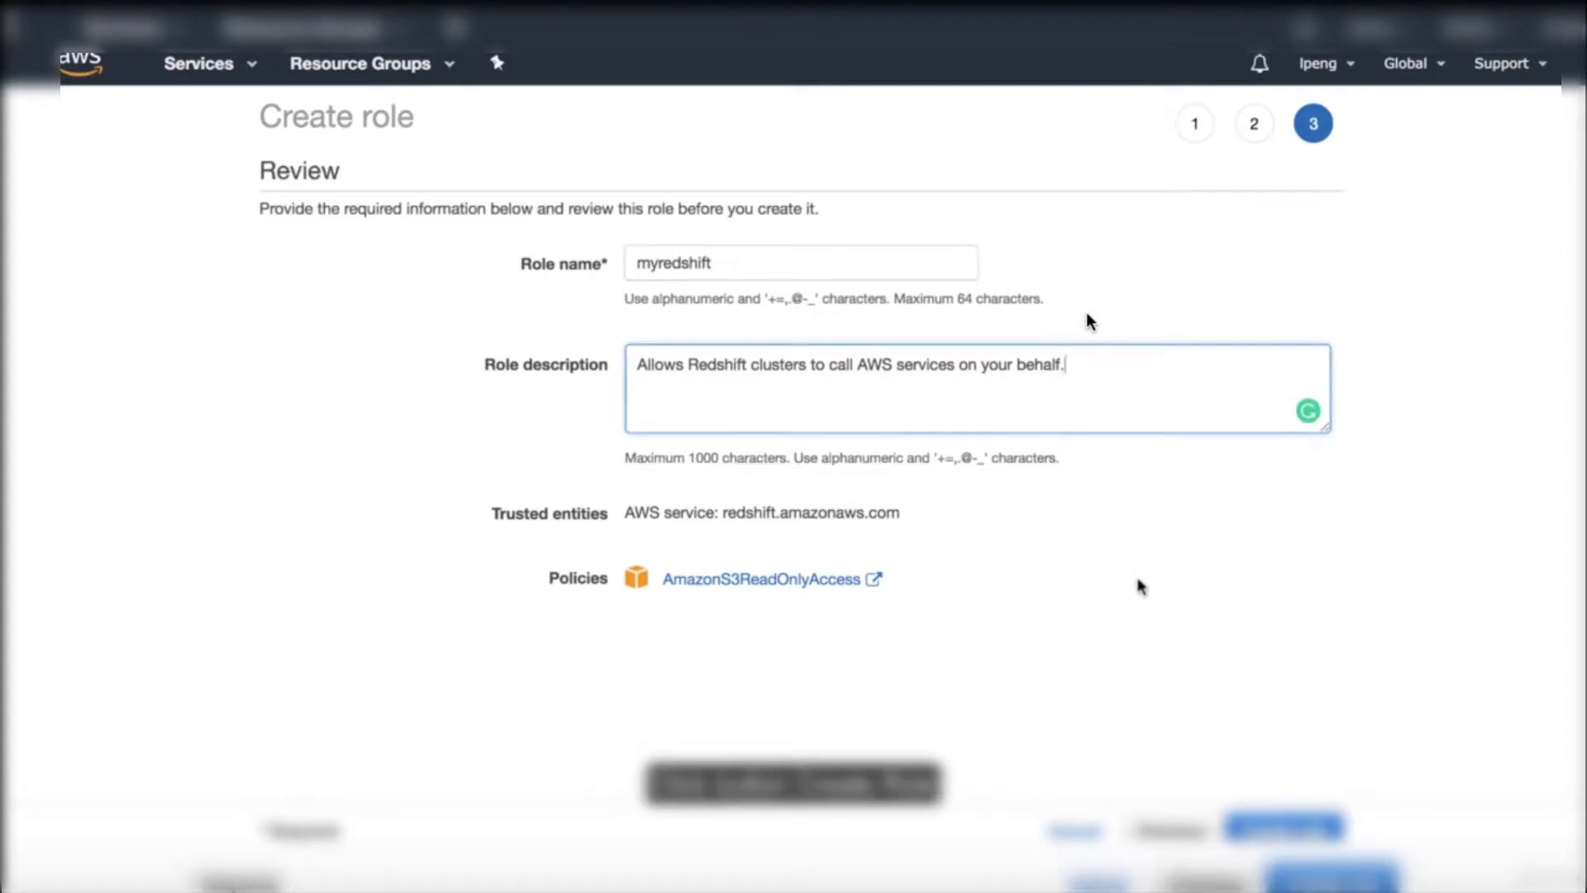
click(1283, 824)
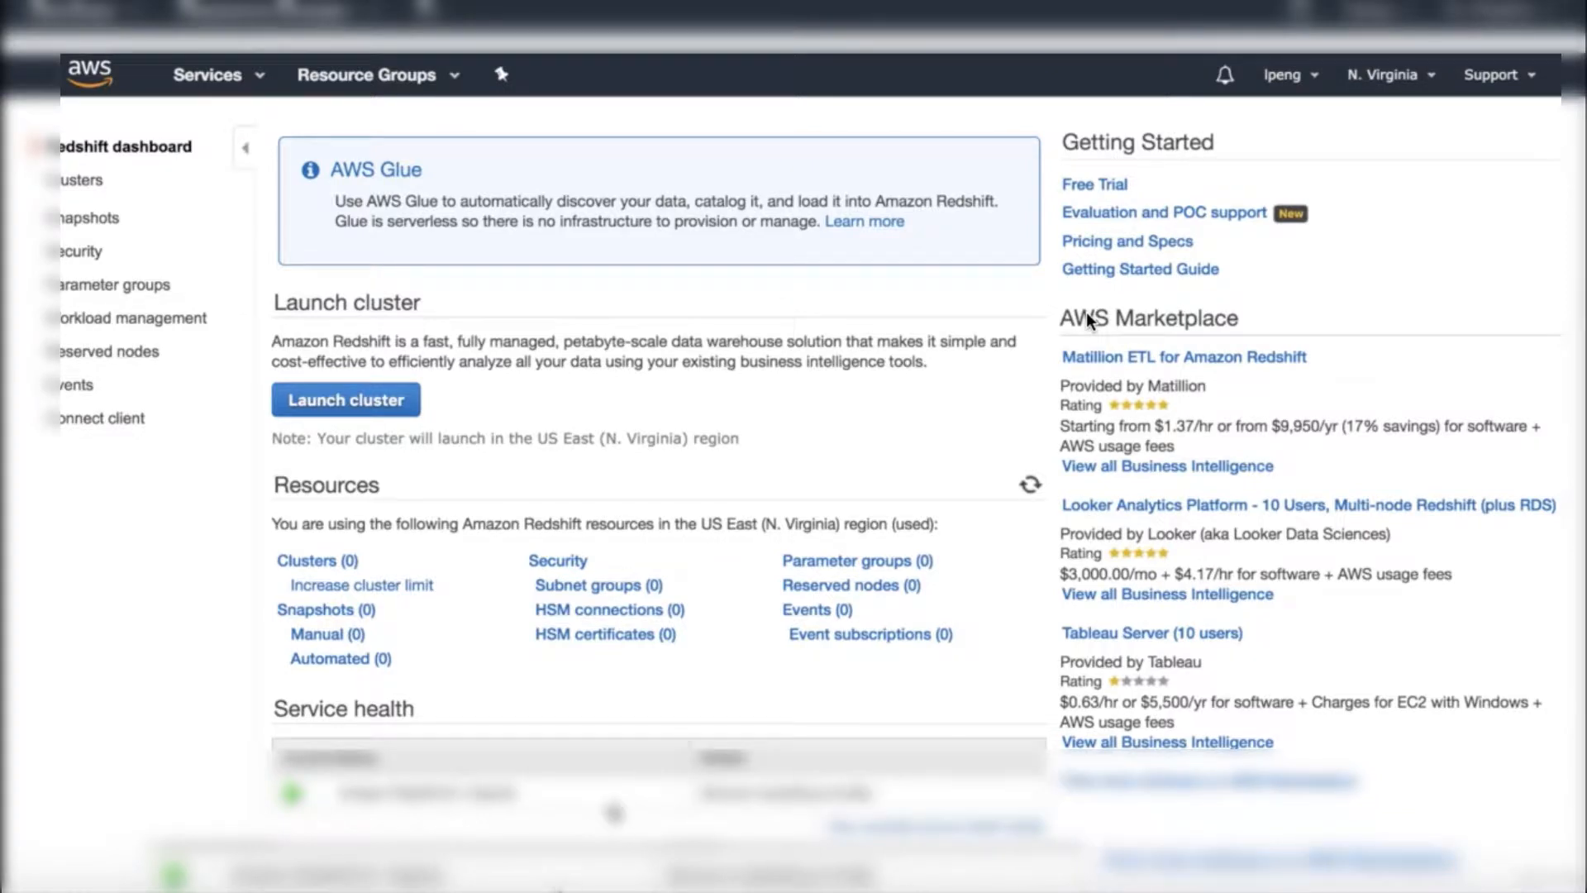
click(346, 398)
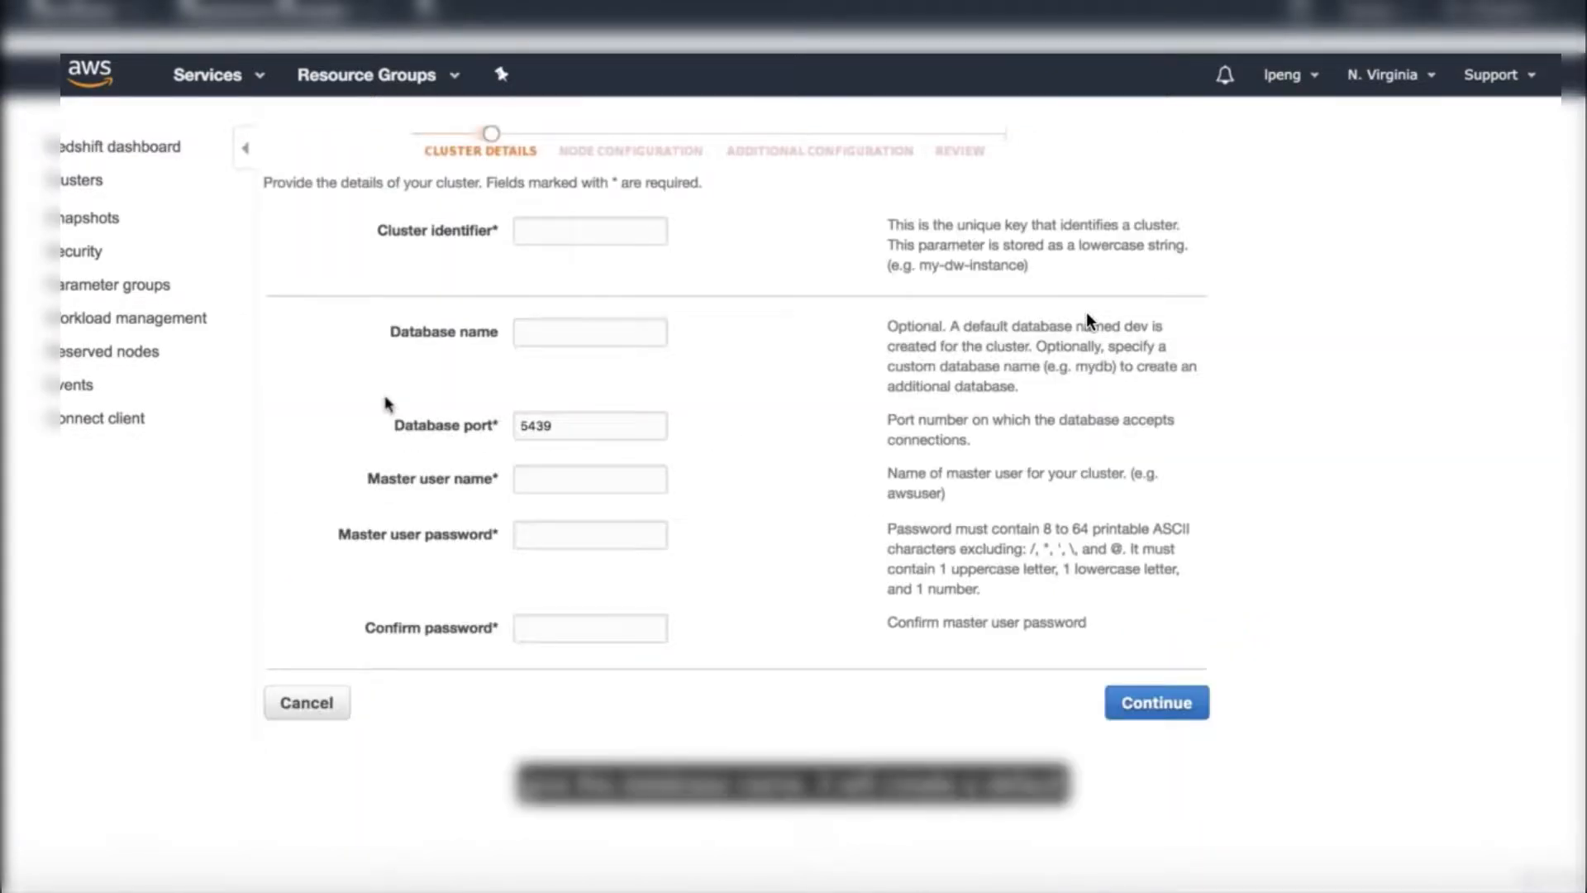
text(mycluster)
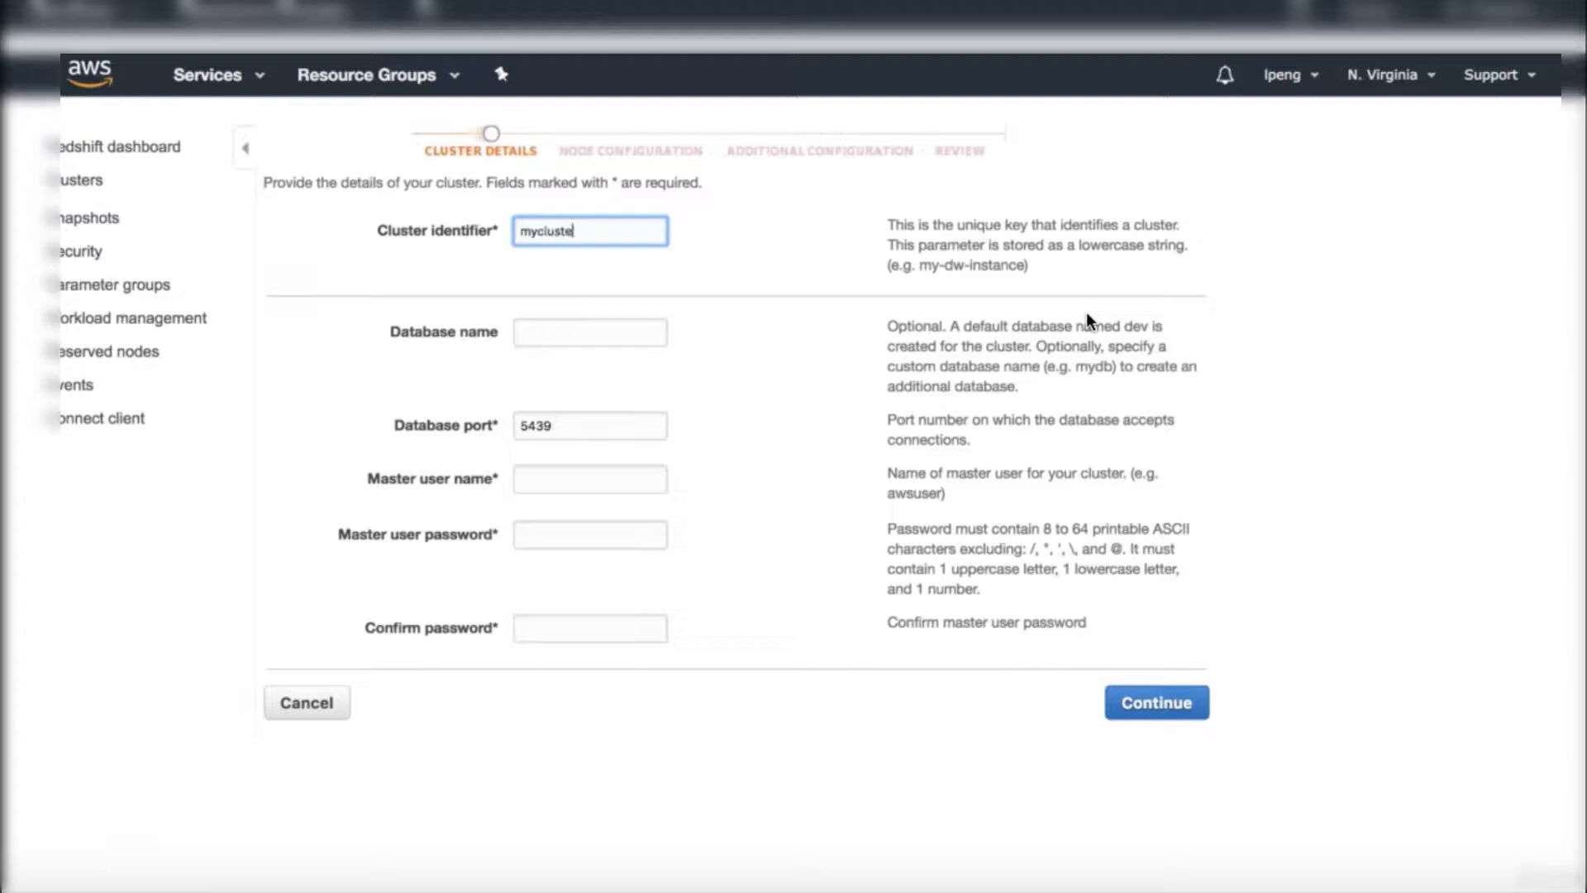
click(1154, 702)
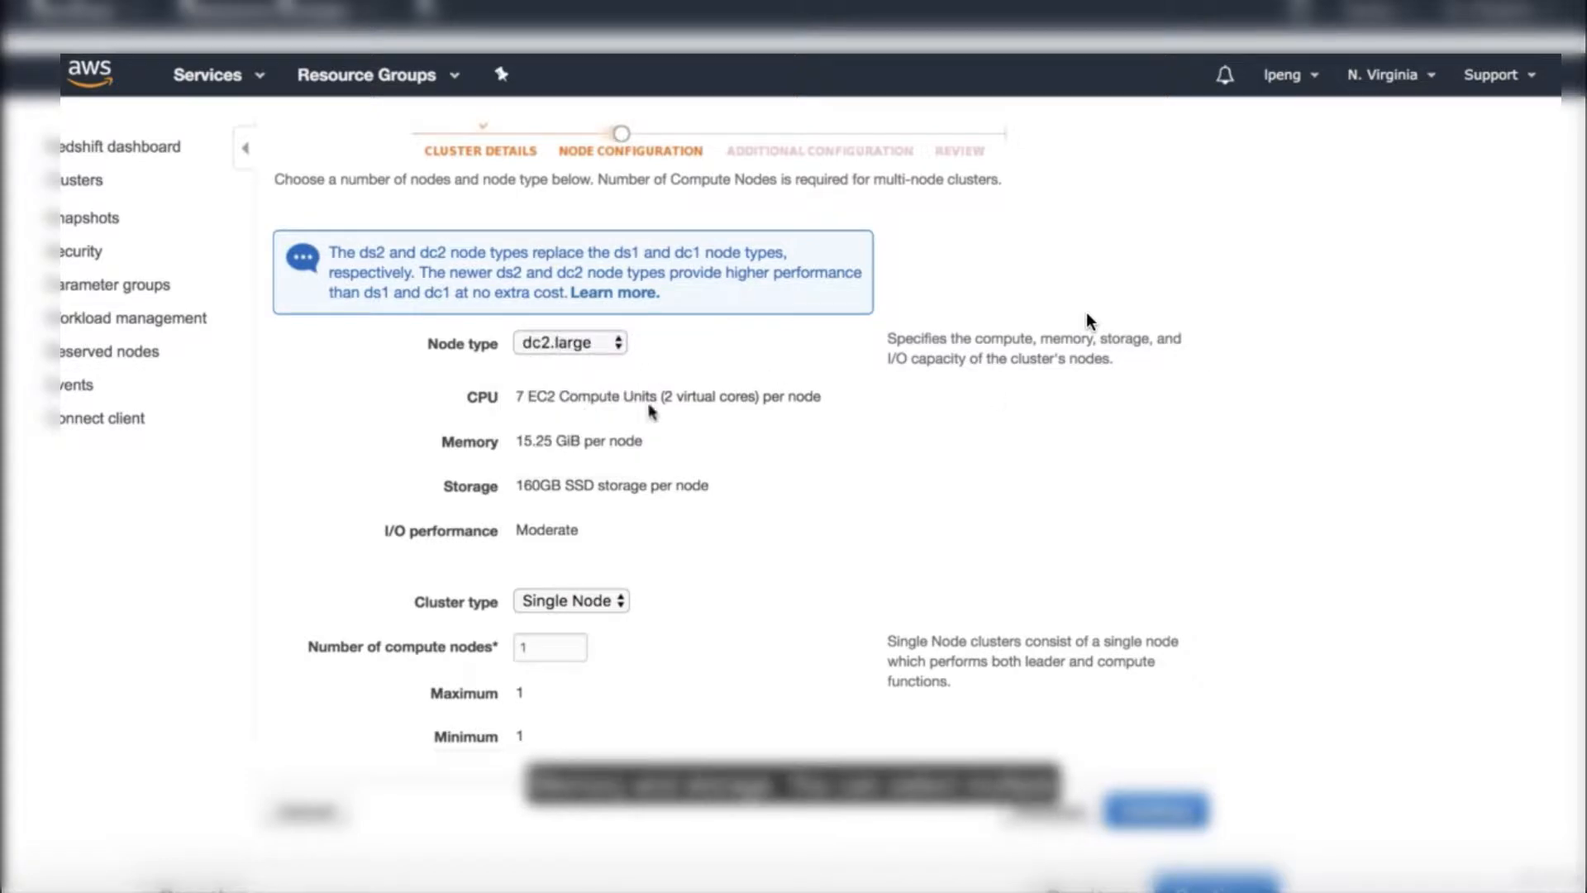
click(1153, 811)
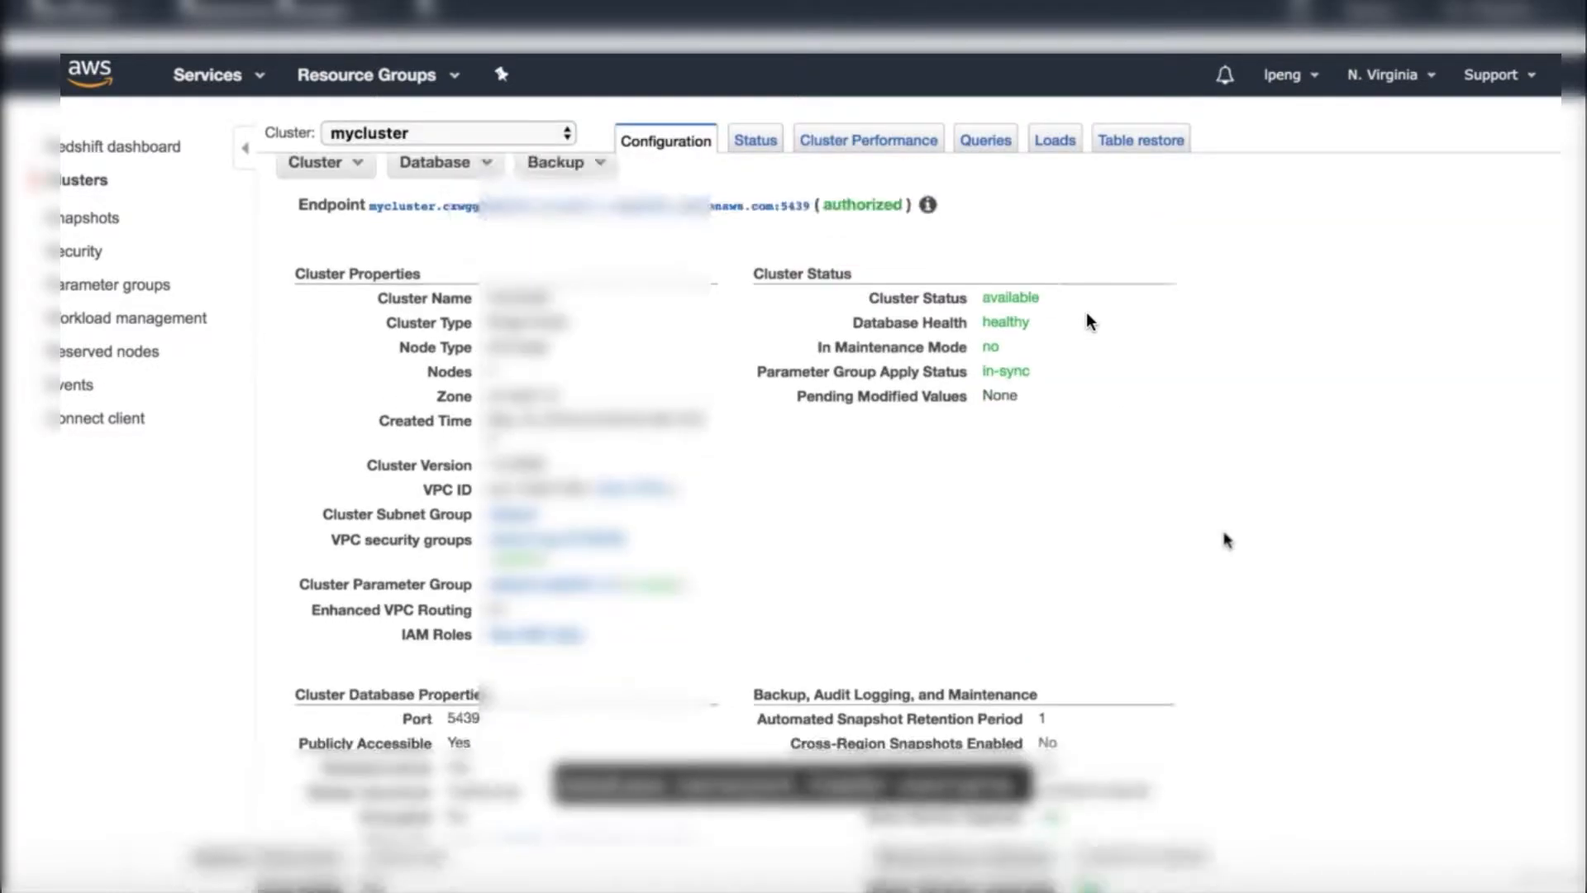
scroll(down, 3)
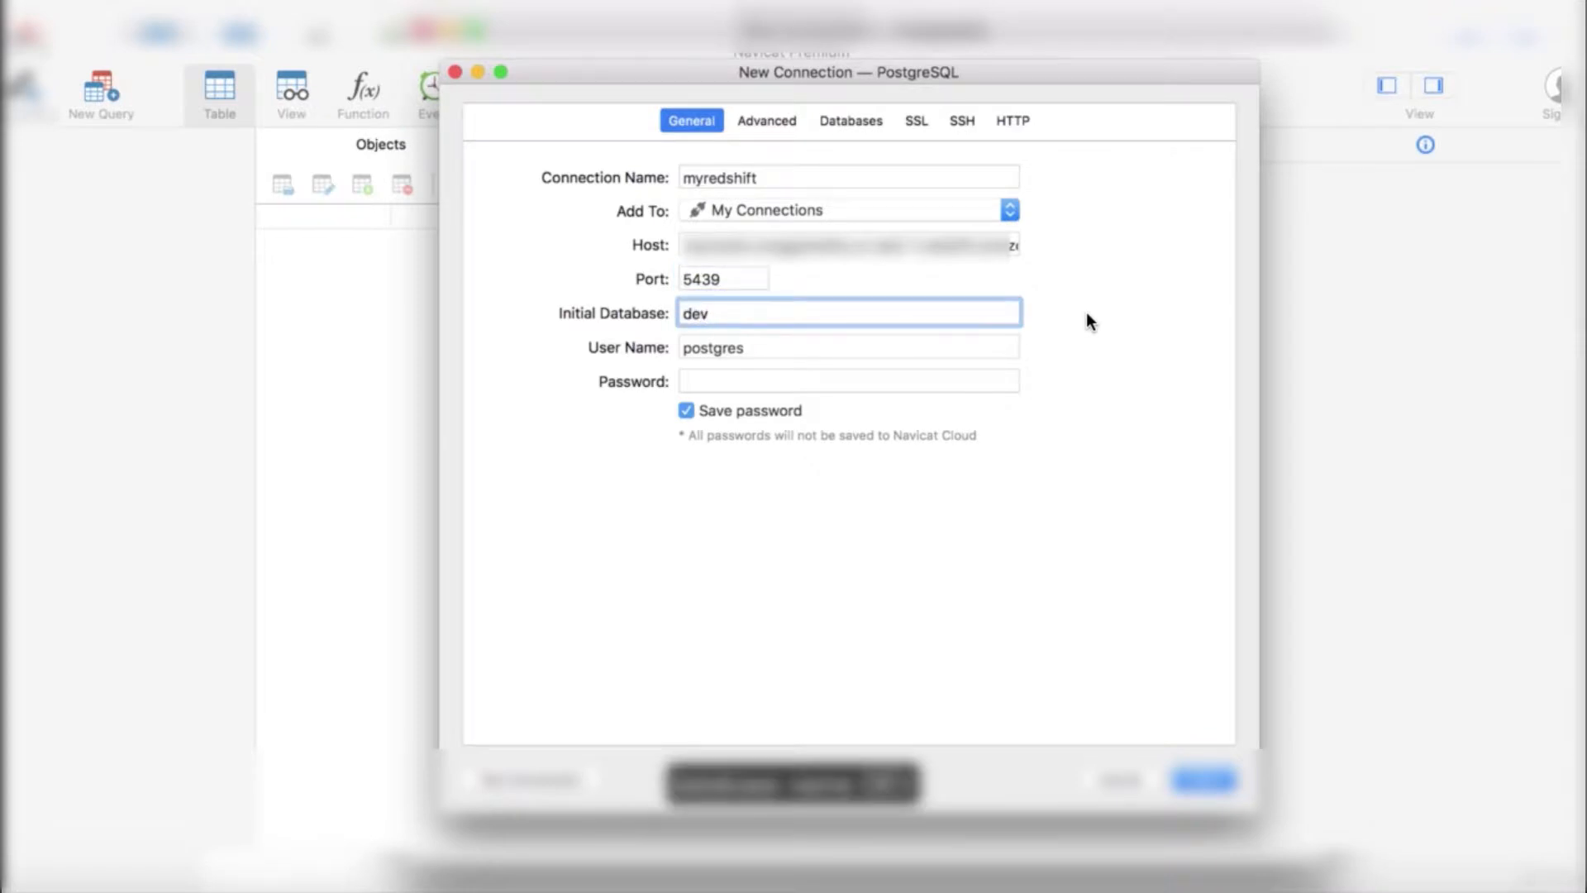
Step: Save the myredshift PostgreSQL connection in Navicat and open it
click(1203, 780)
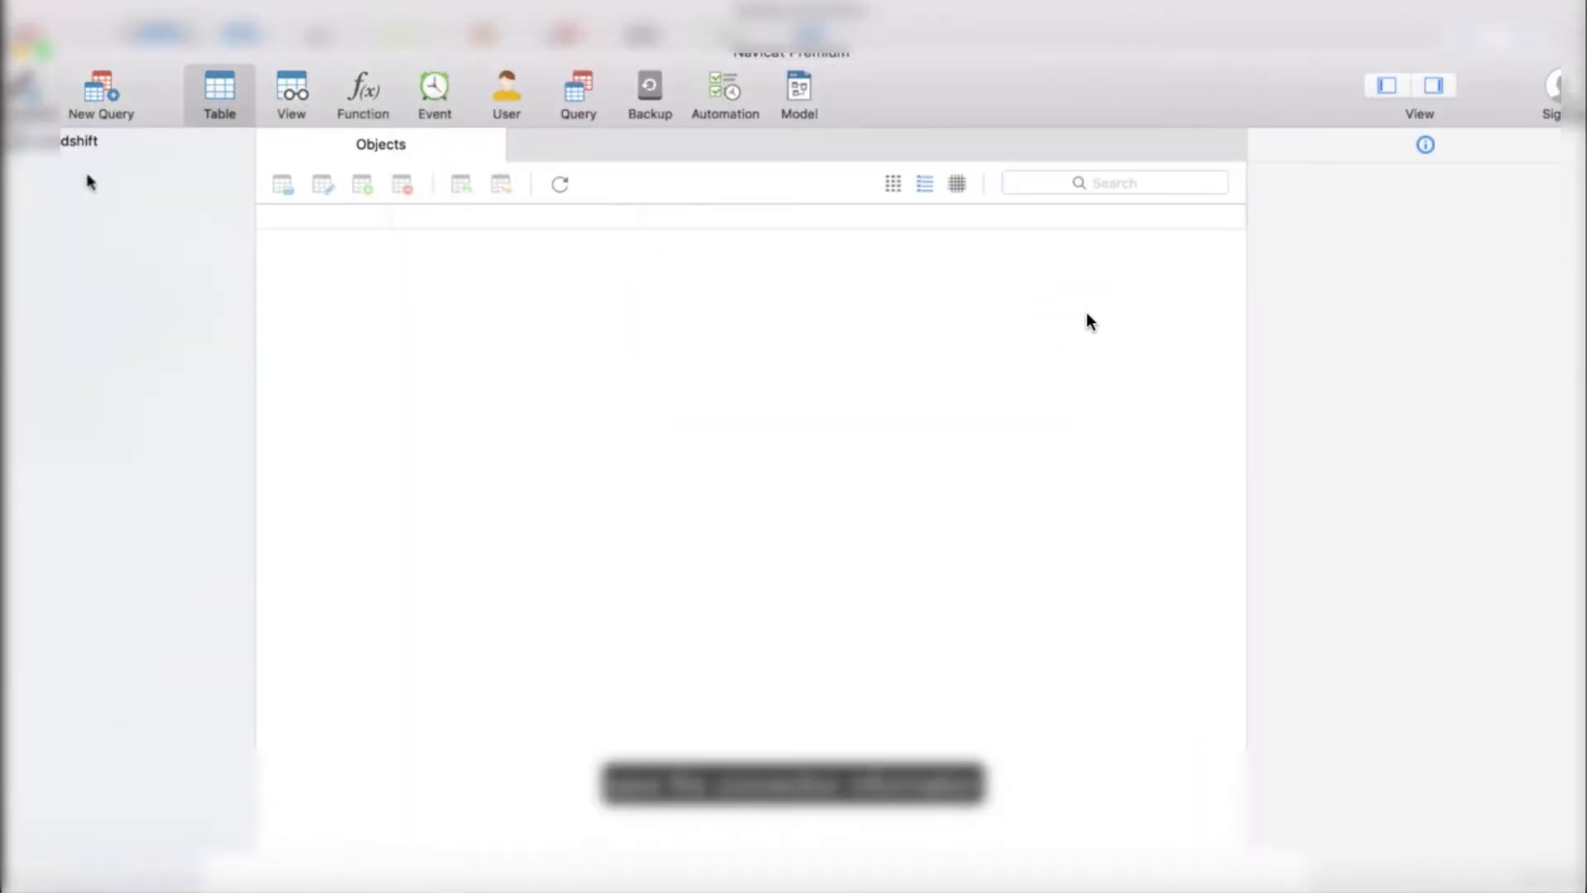
click(100, 91)
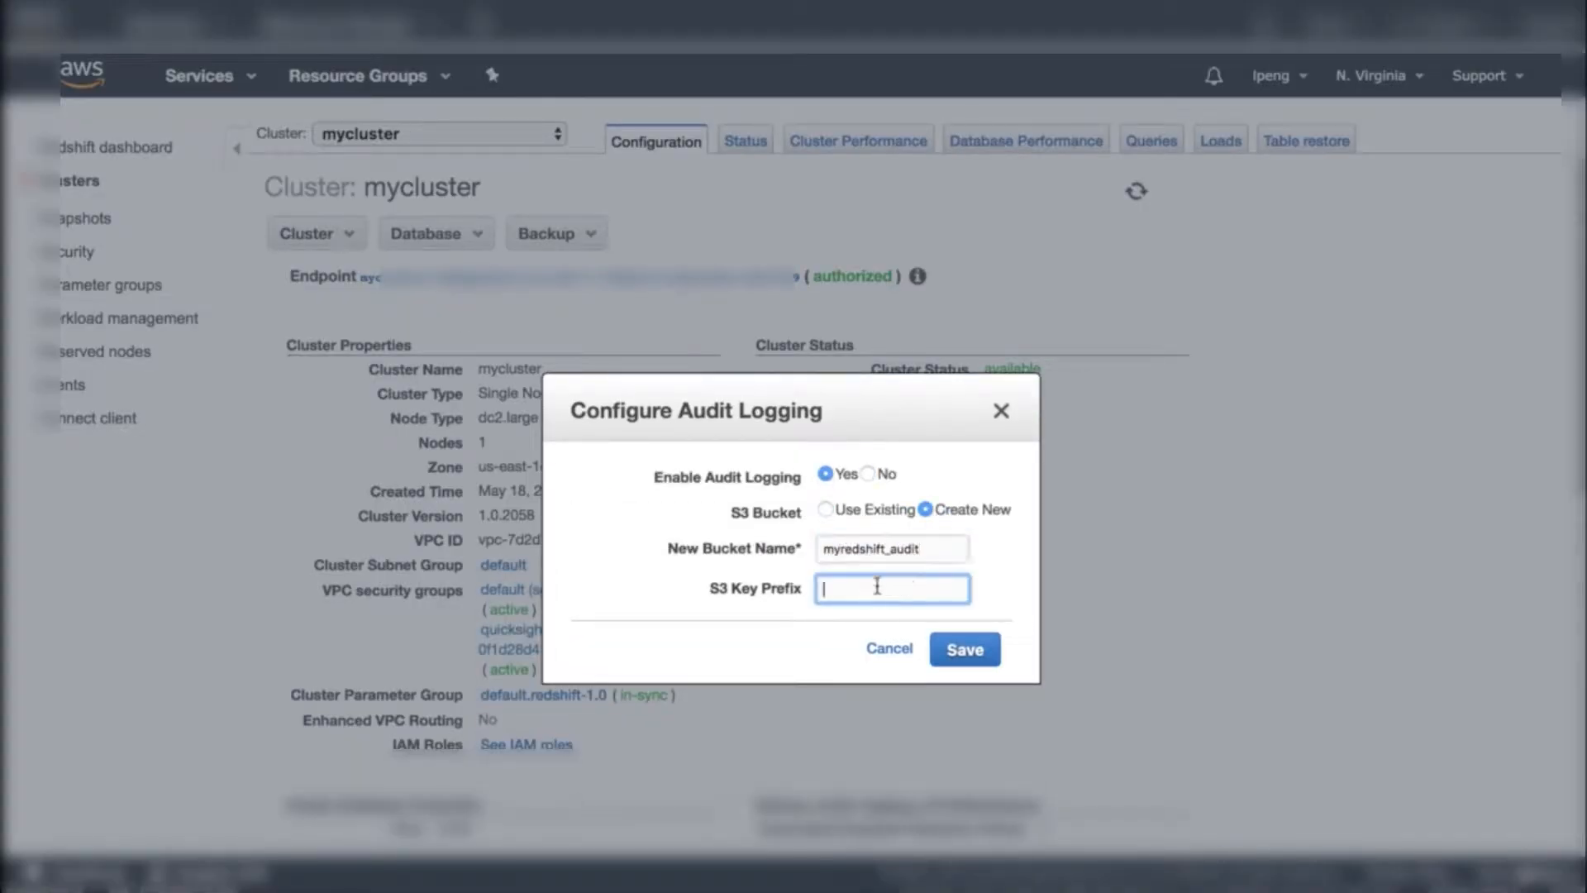
text(redshiftaudit)
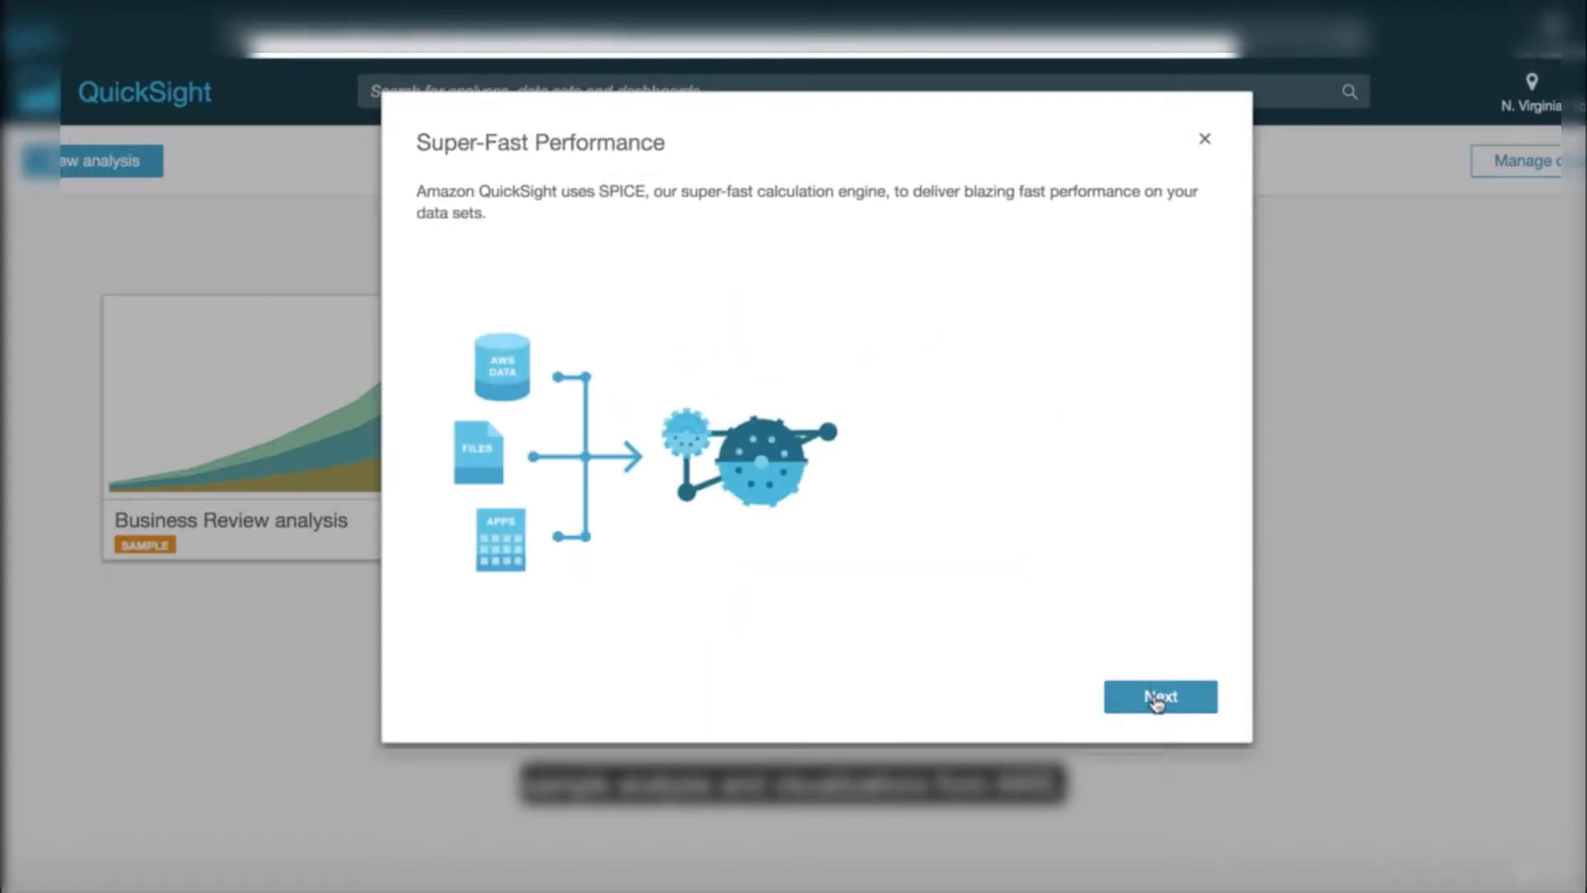
Step: Get past the QuickSight welcome and create a Redshift data source named myredshift
click(1160, 698)
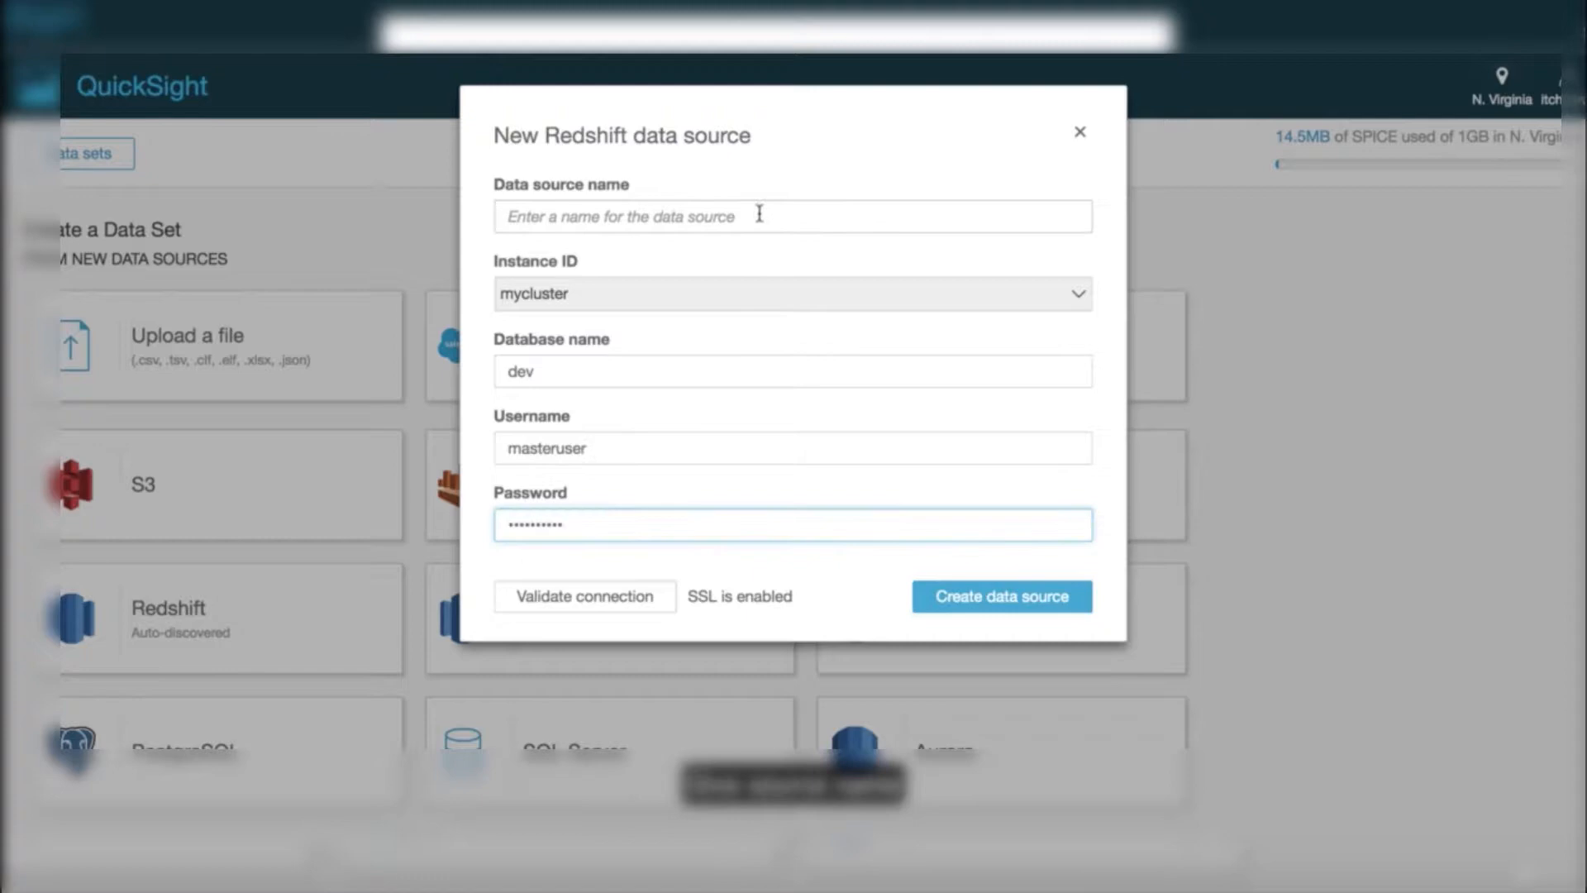
text(myredshift)
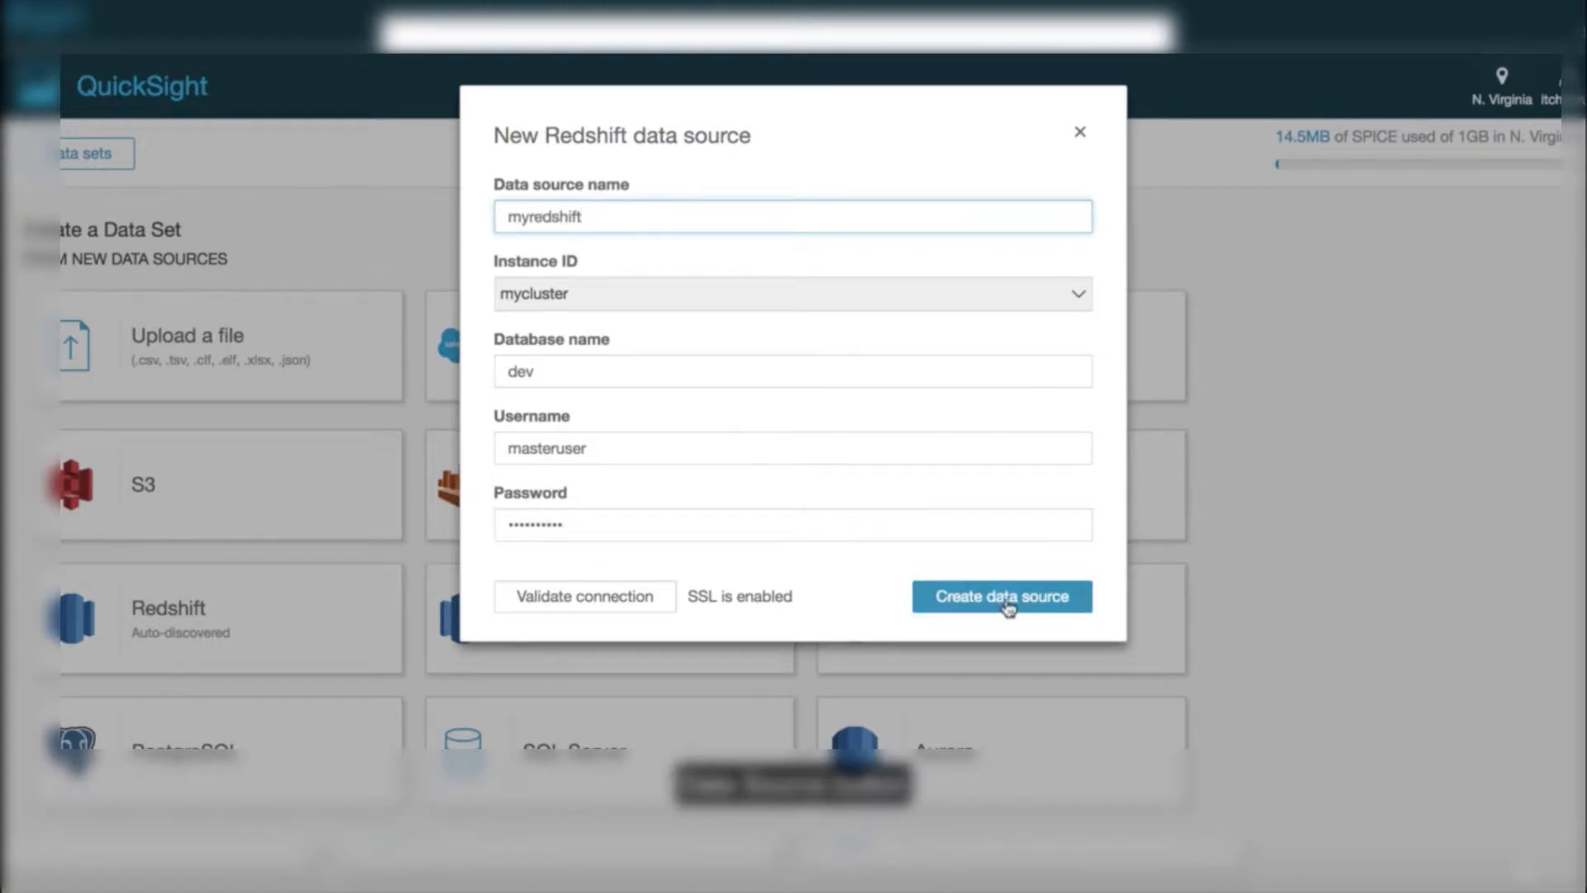
click(1000, 596)
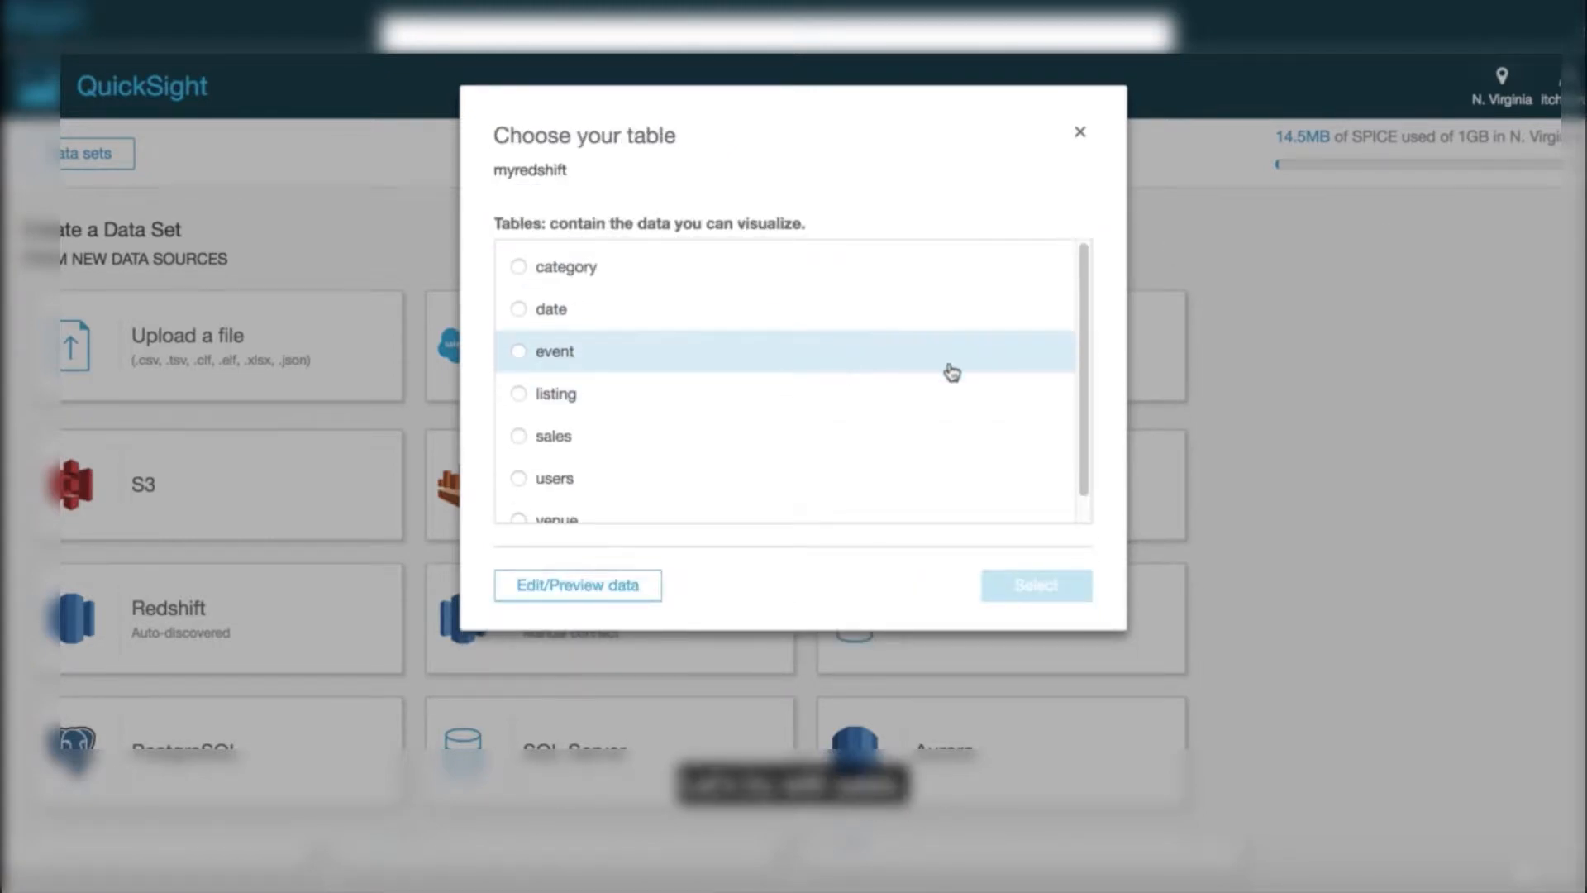
Step: Select the sales table with Directly query and start visualizing it
click(1034, 586)
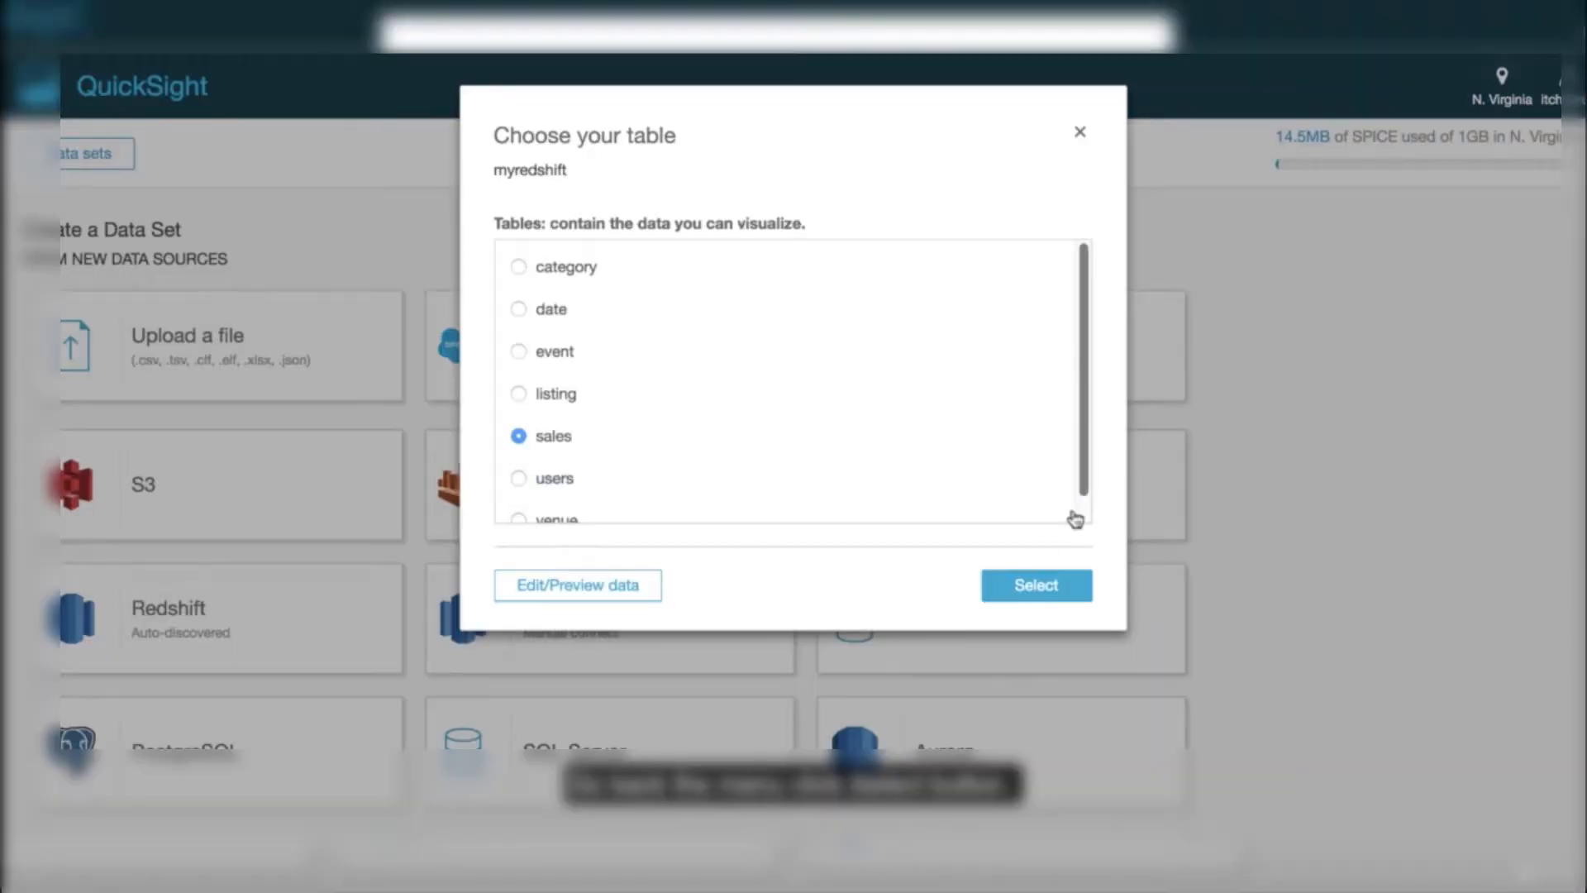
click(1035, 585)
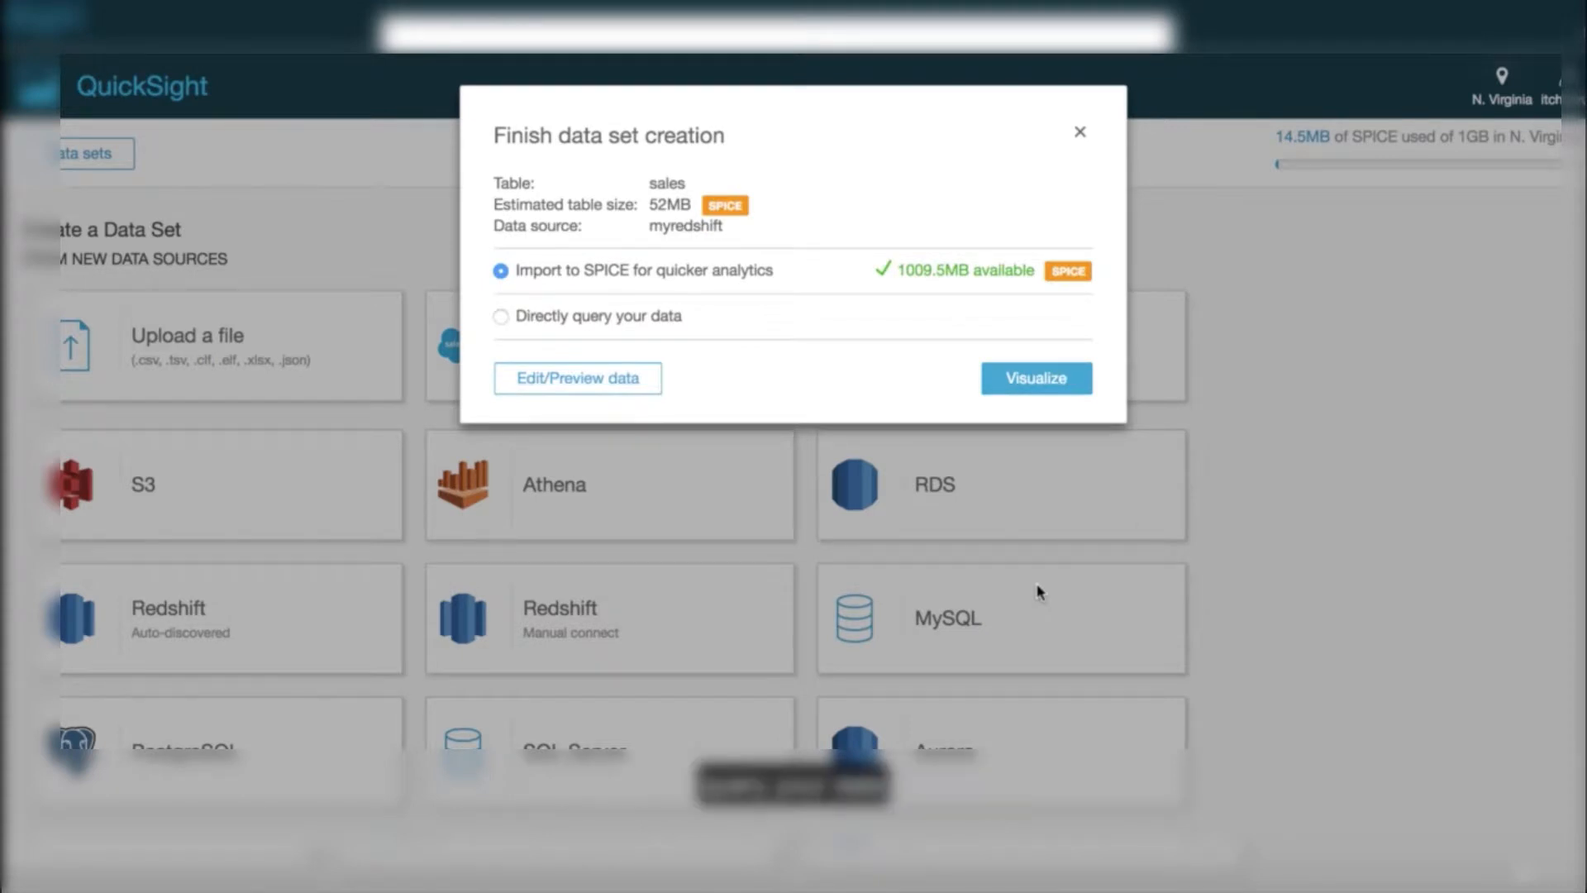
click(501, 315)
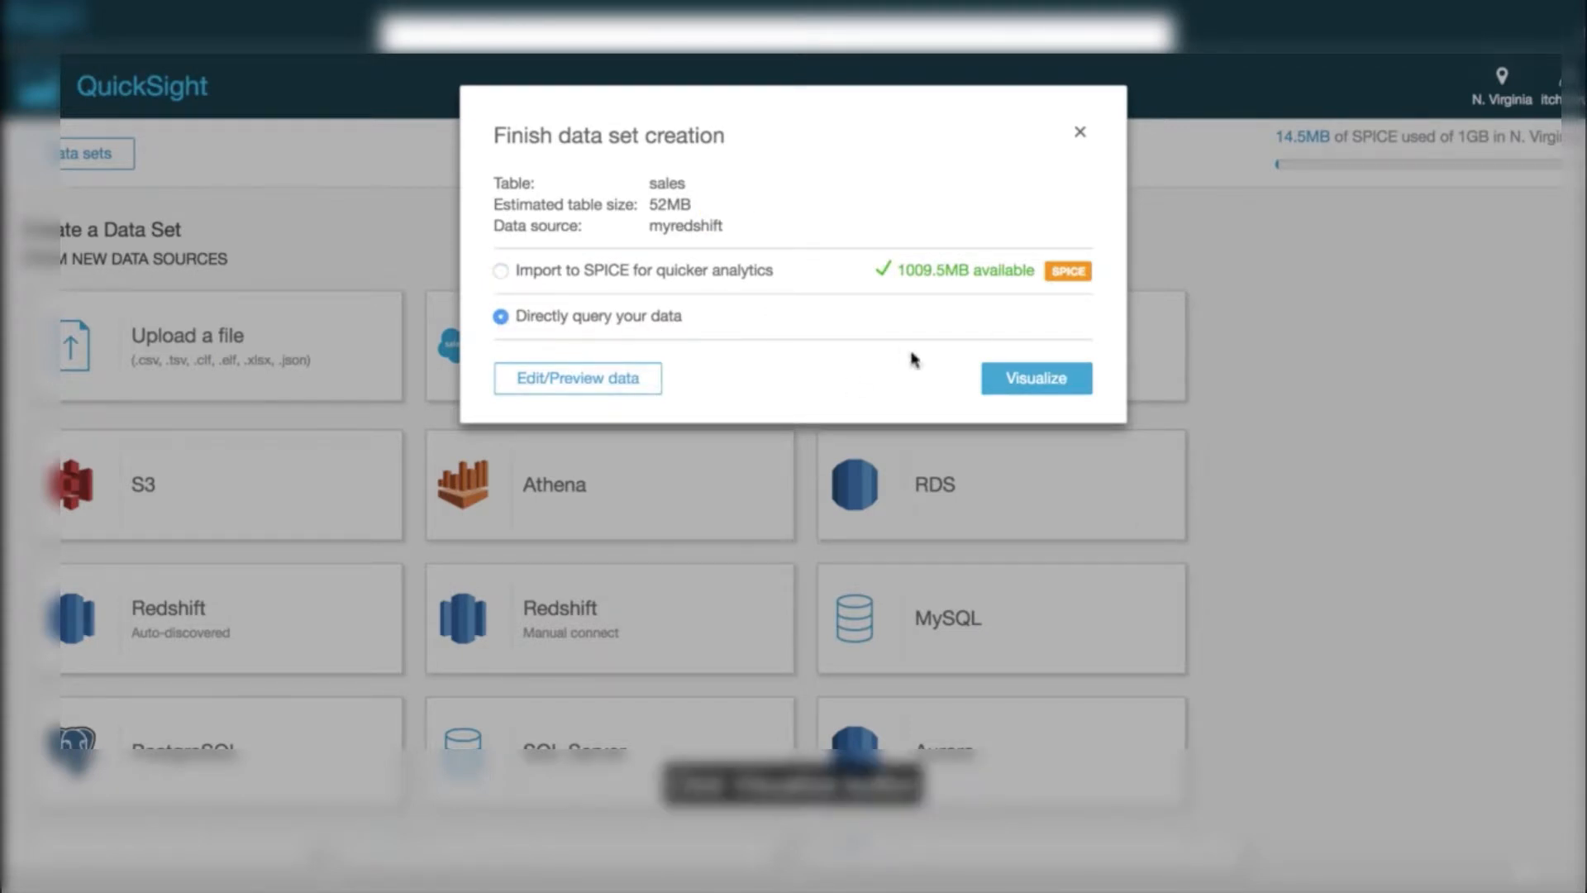
click(1034, 378)
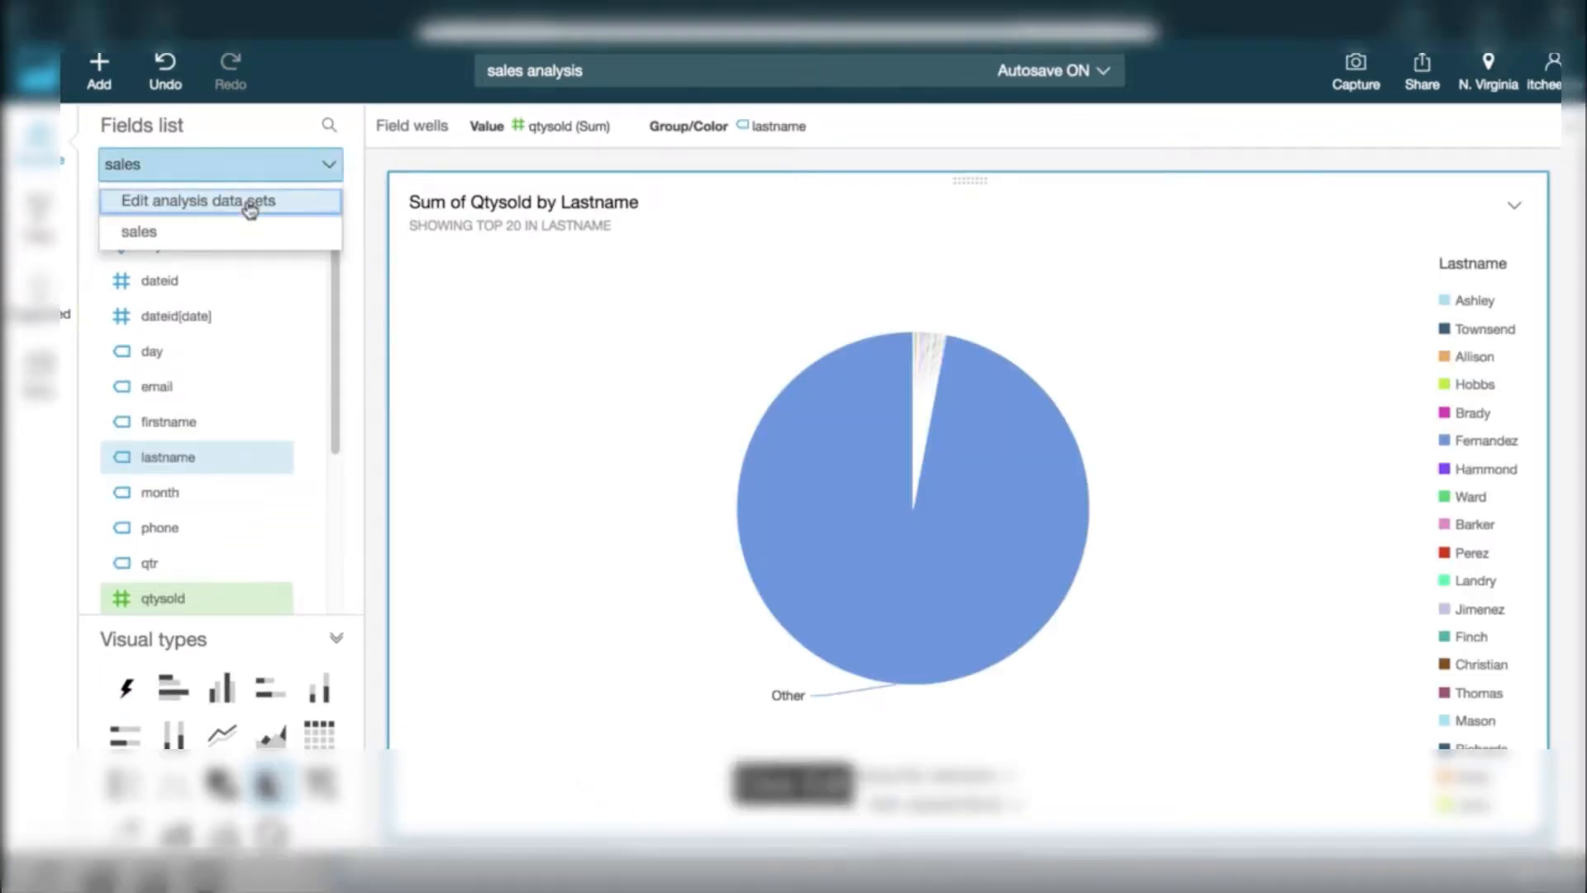
Step: Add a custom SQL data set and save it to start a new analysis
click(198, 199)
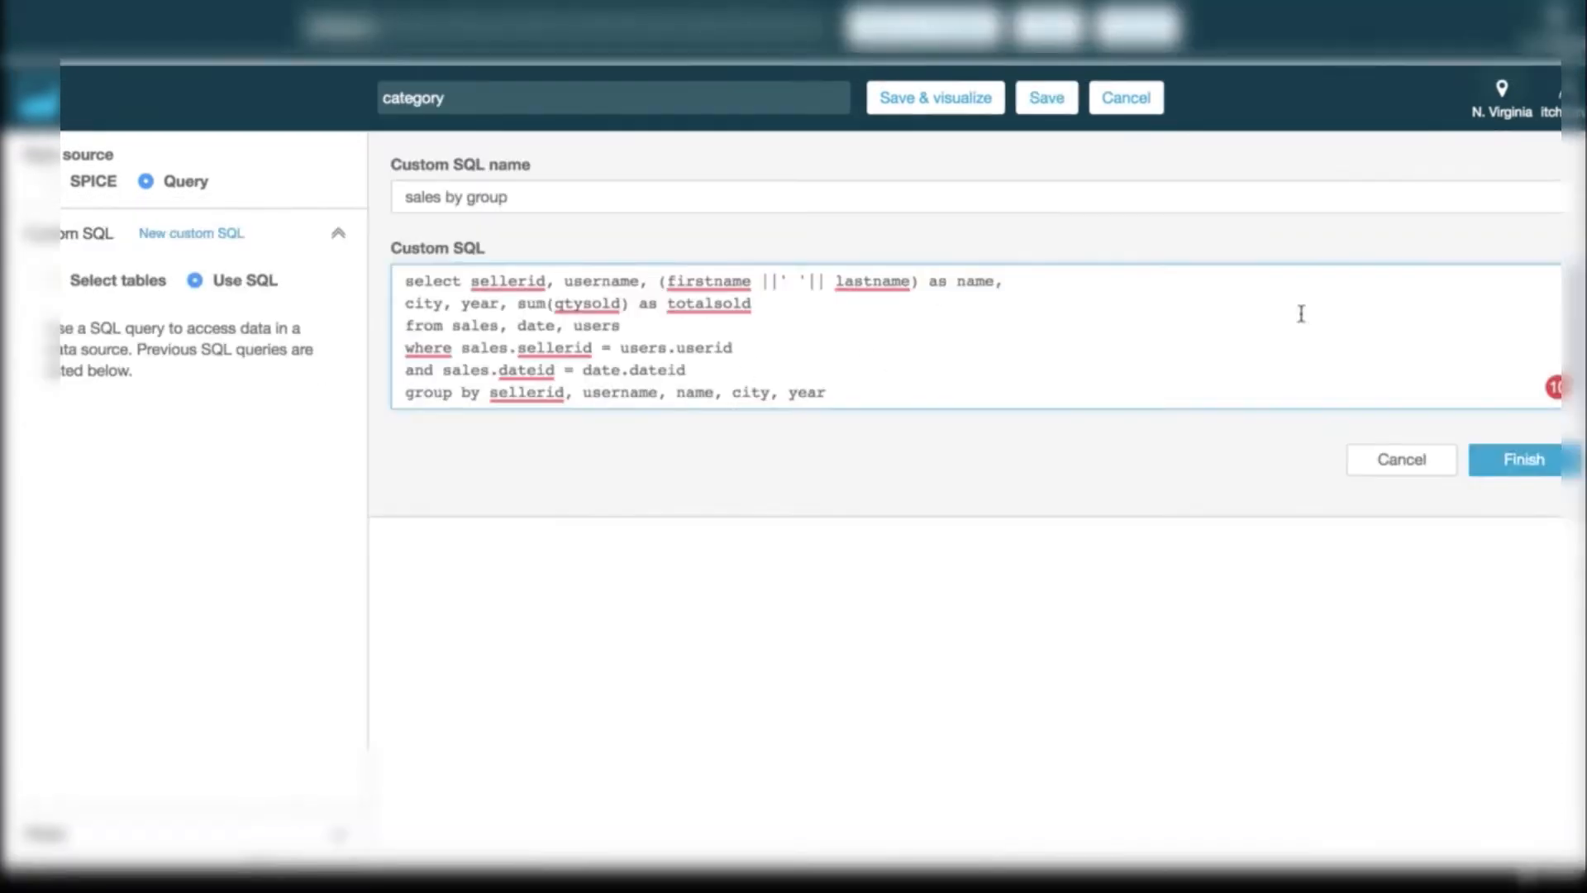
click(1523, 459)
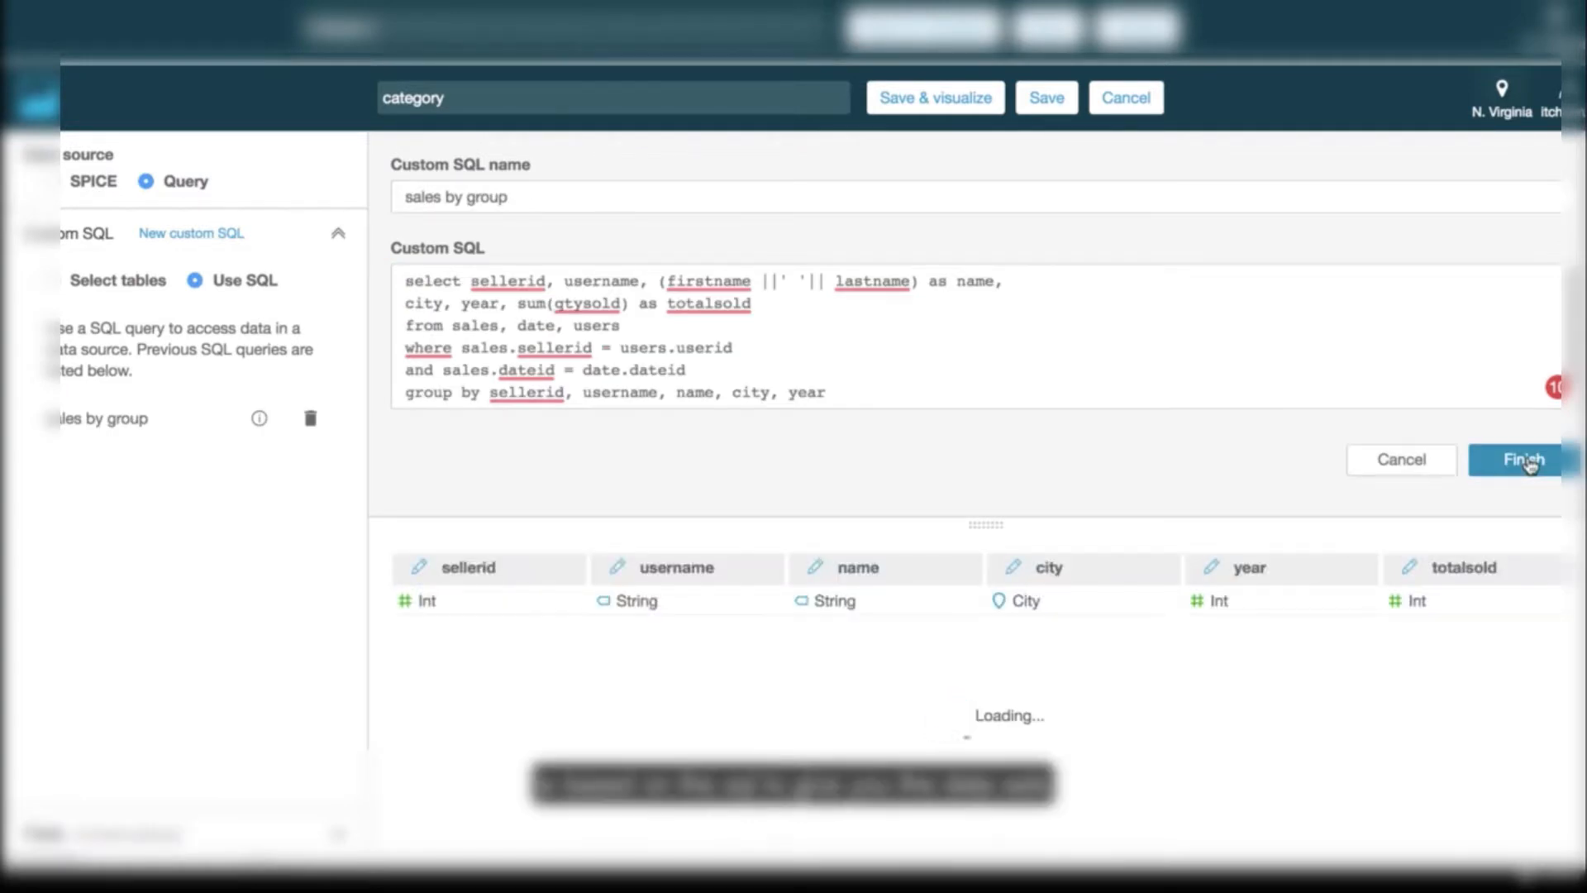
text(sa)
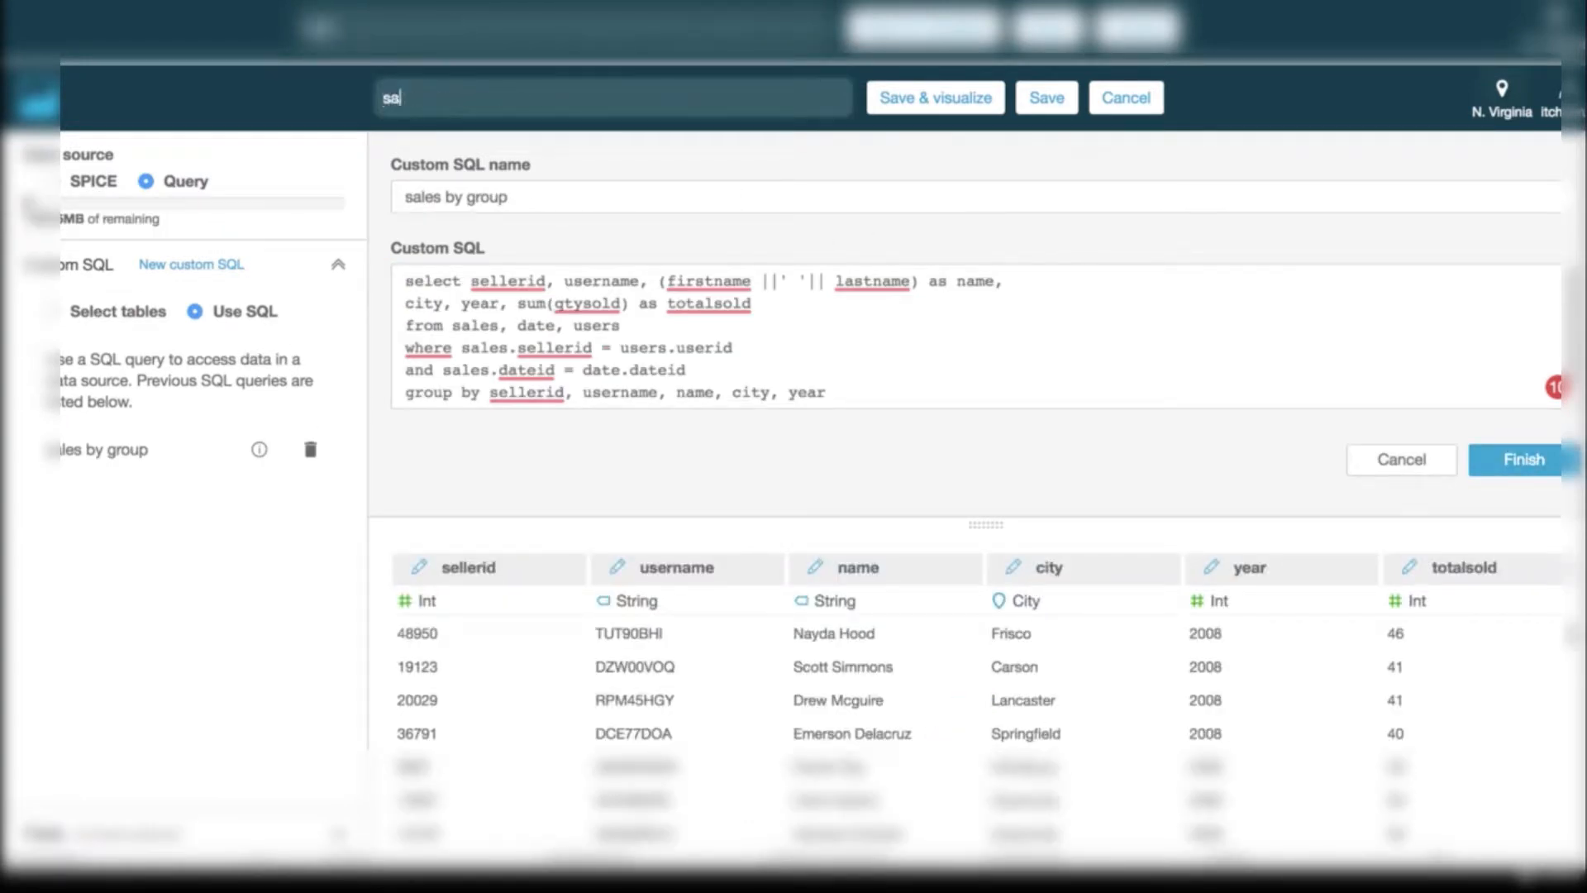
click(1523, 459)
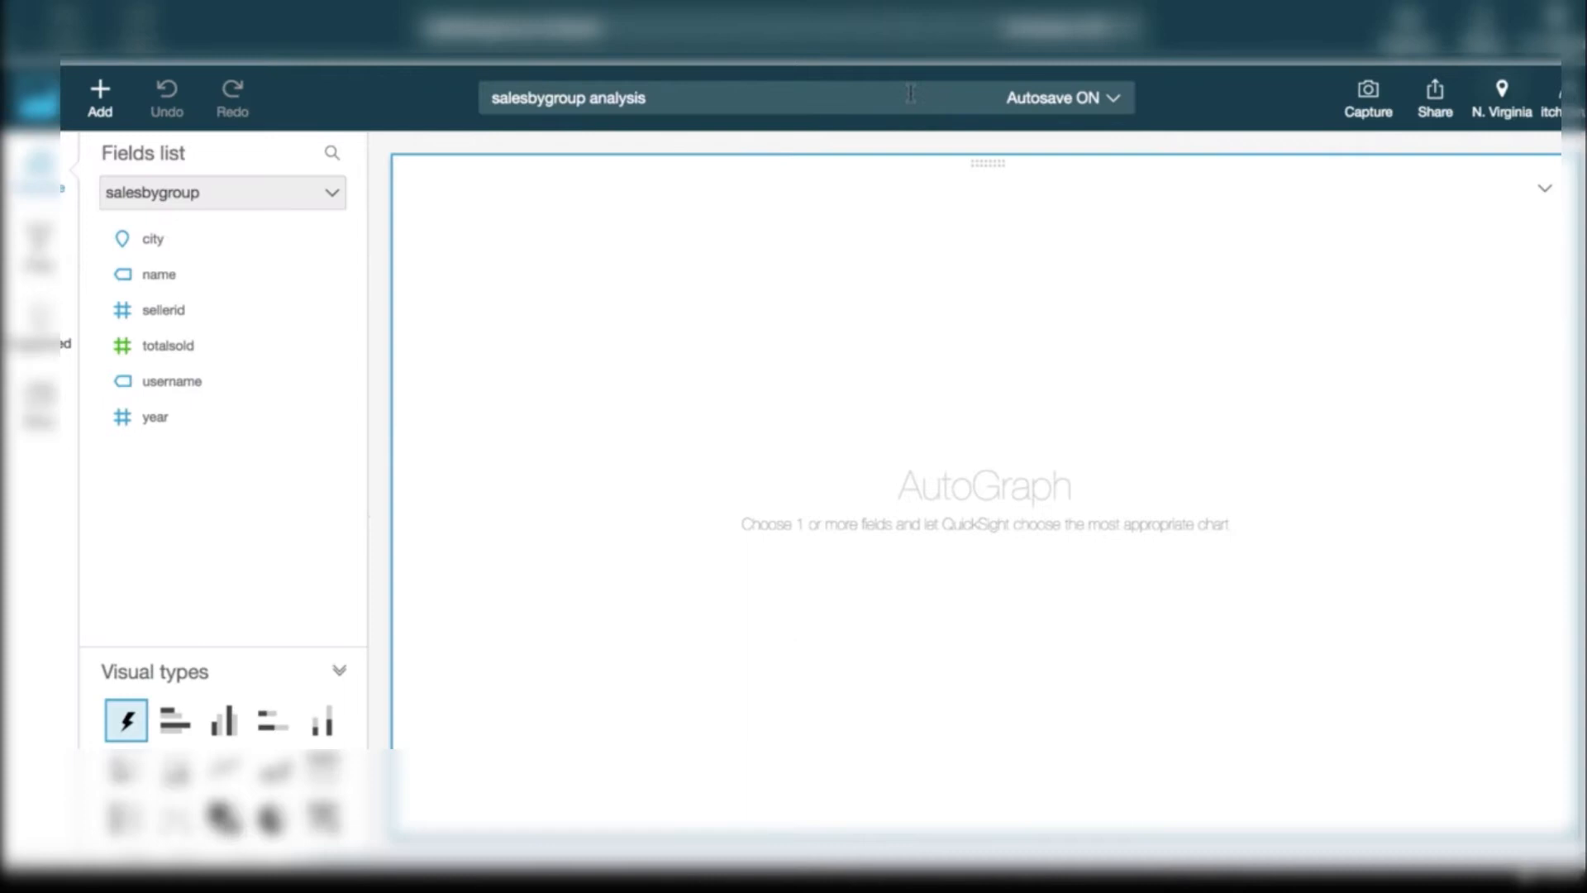
Step: Chart totalsold by name as a pie and open Manage analysis access
click(158, 273)
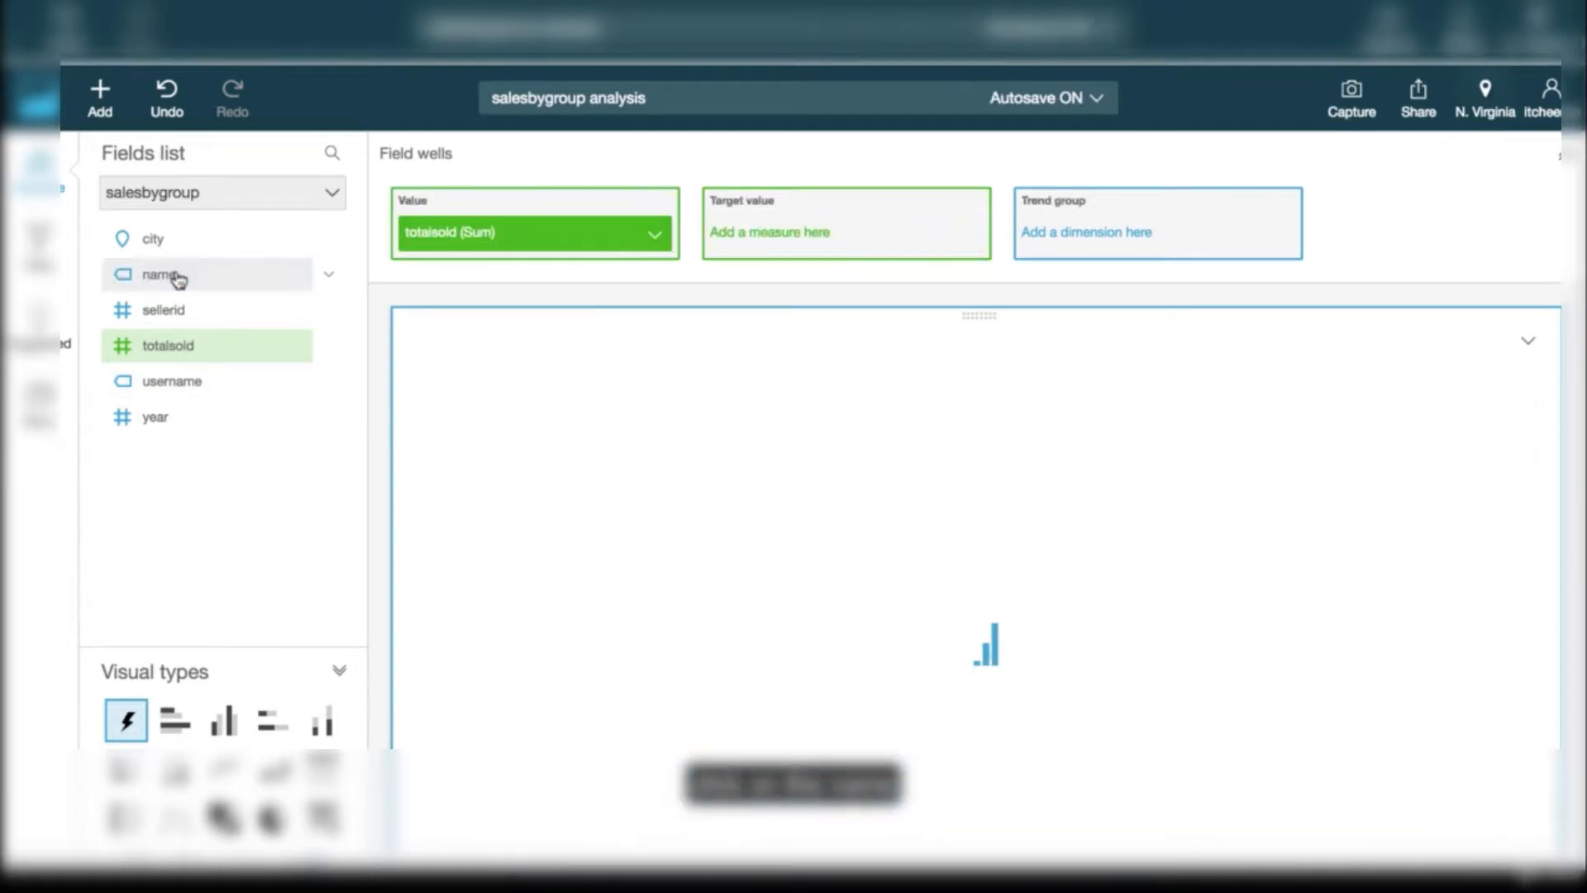
click(223, 721)
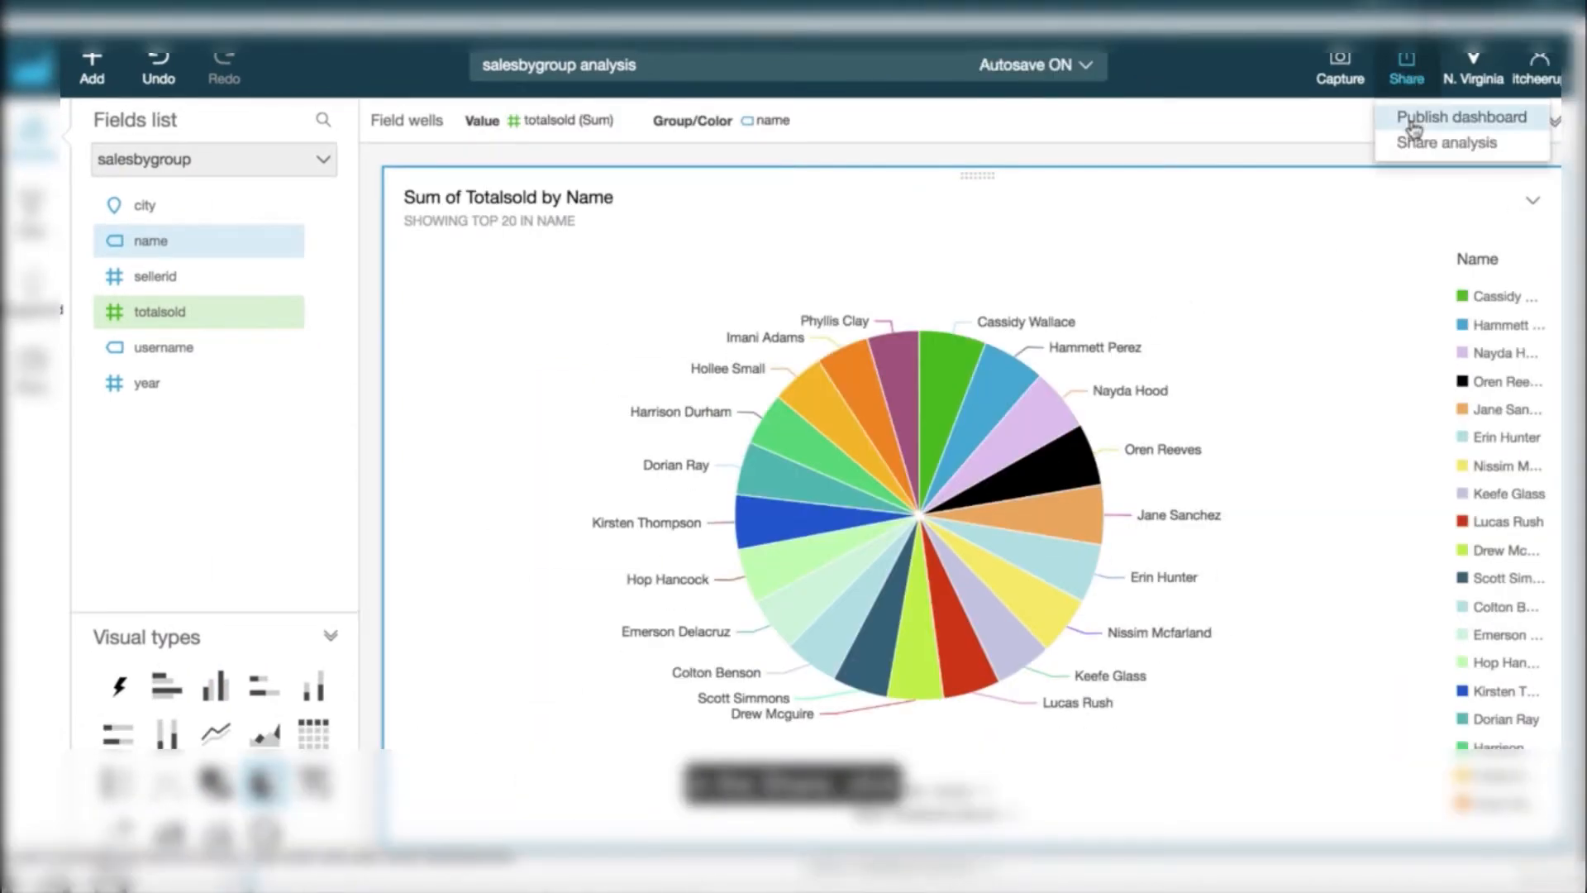
click(1445, 142)
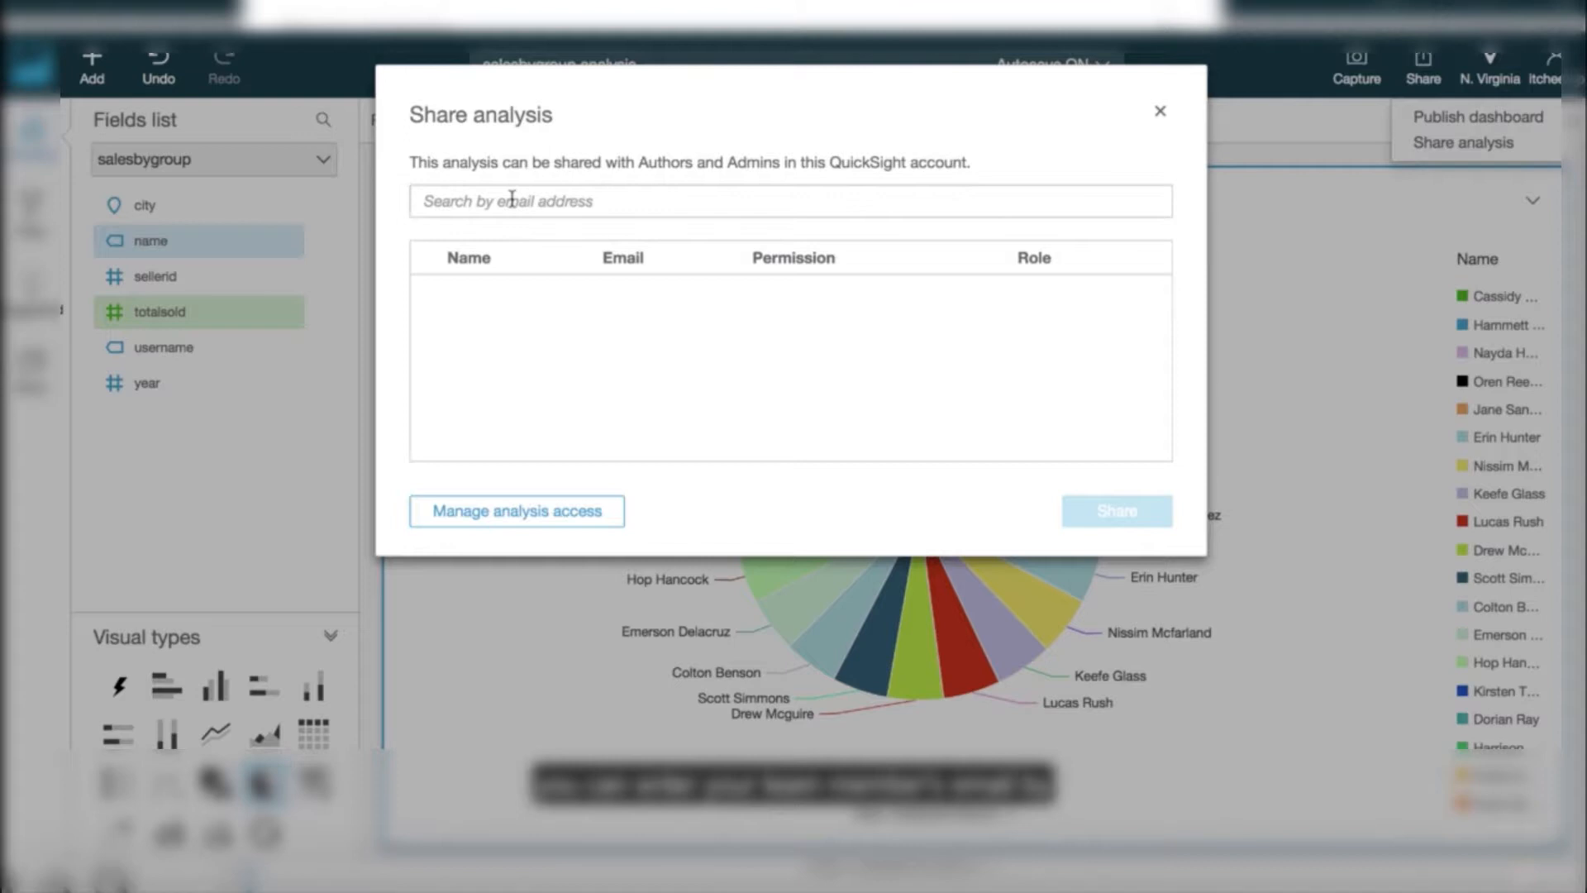
click(516, 511)
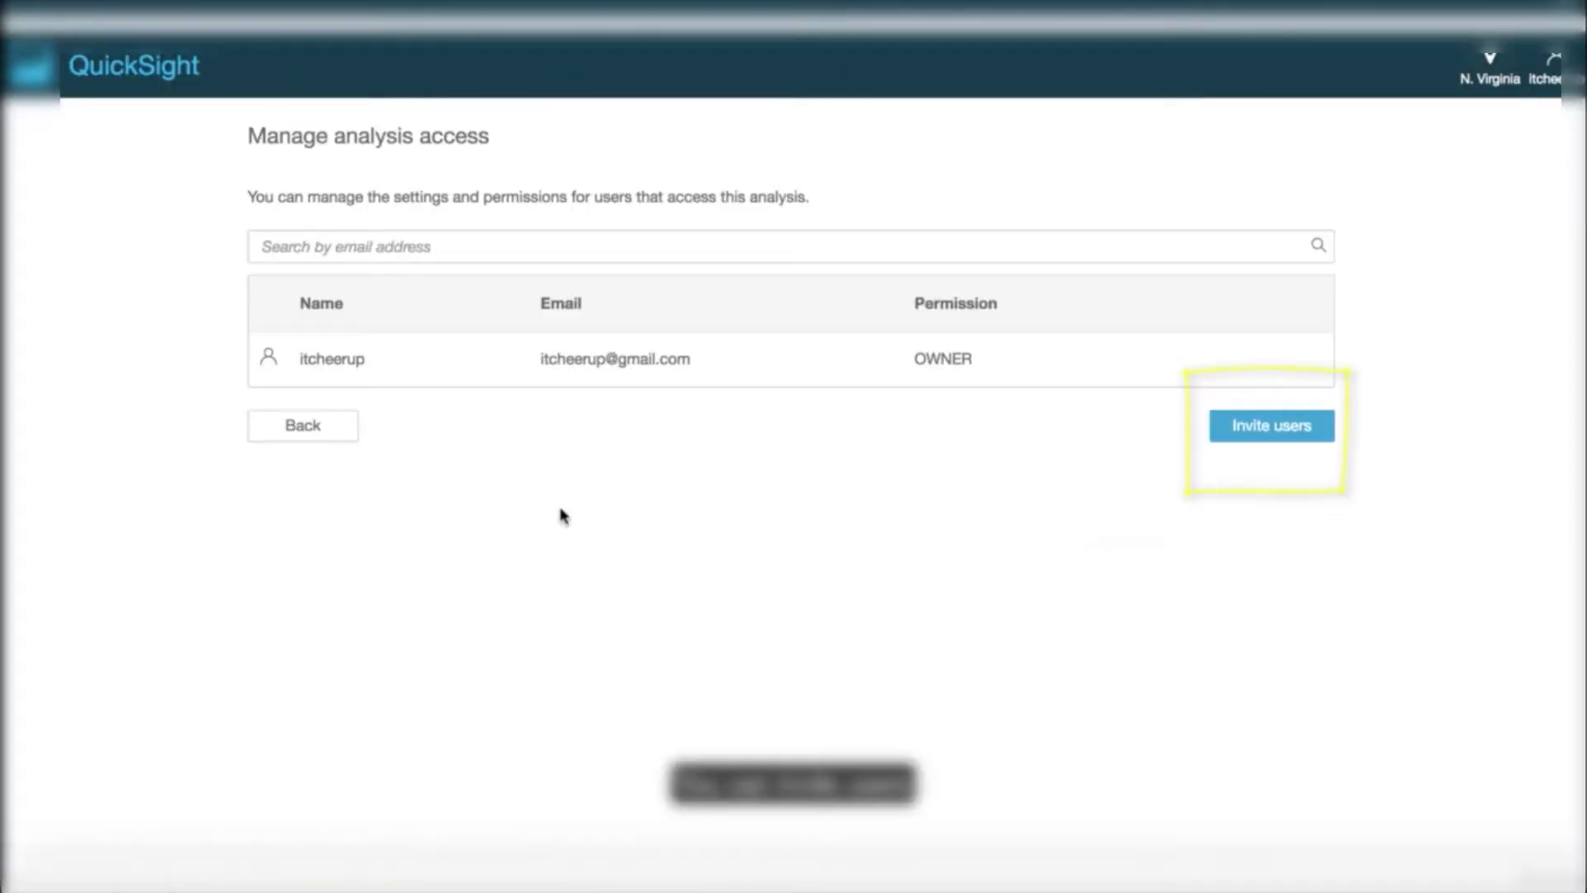